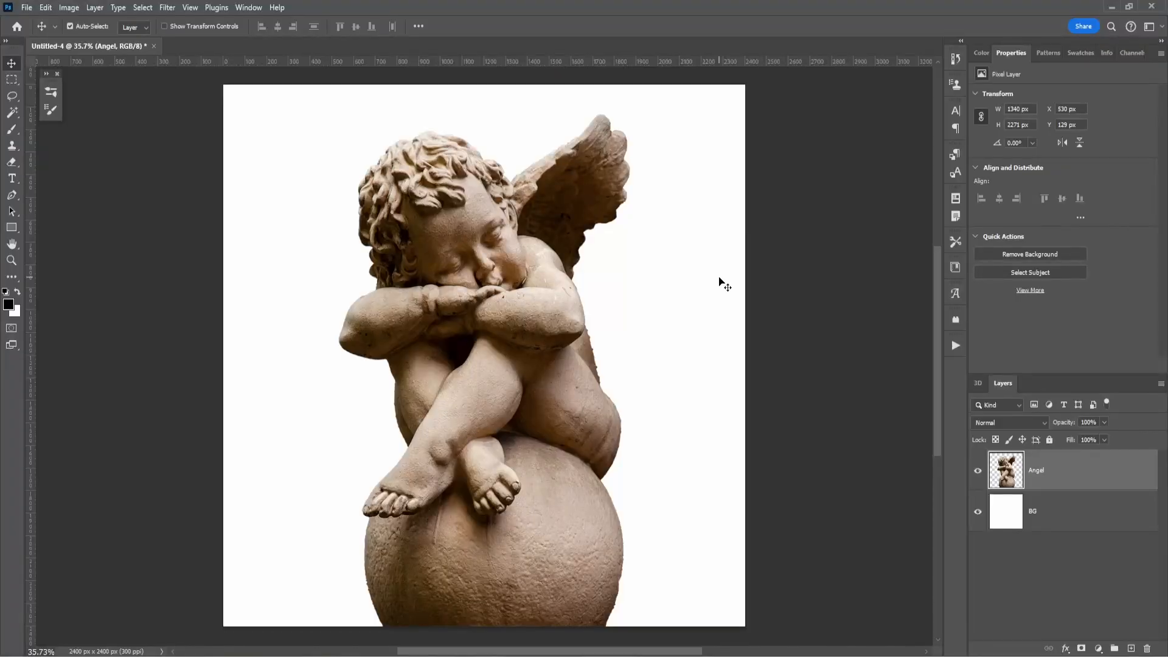
{"action": "mouse_move", "coordinate": [479, 212]}
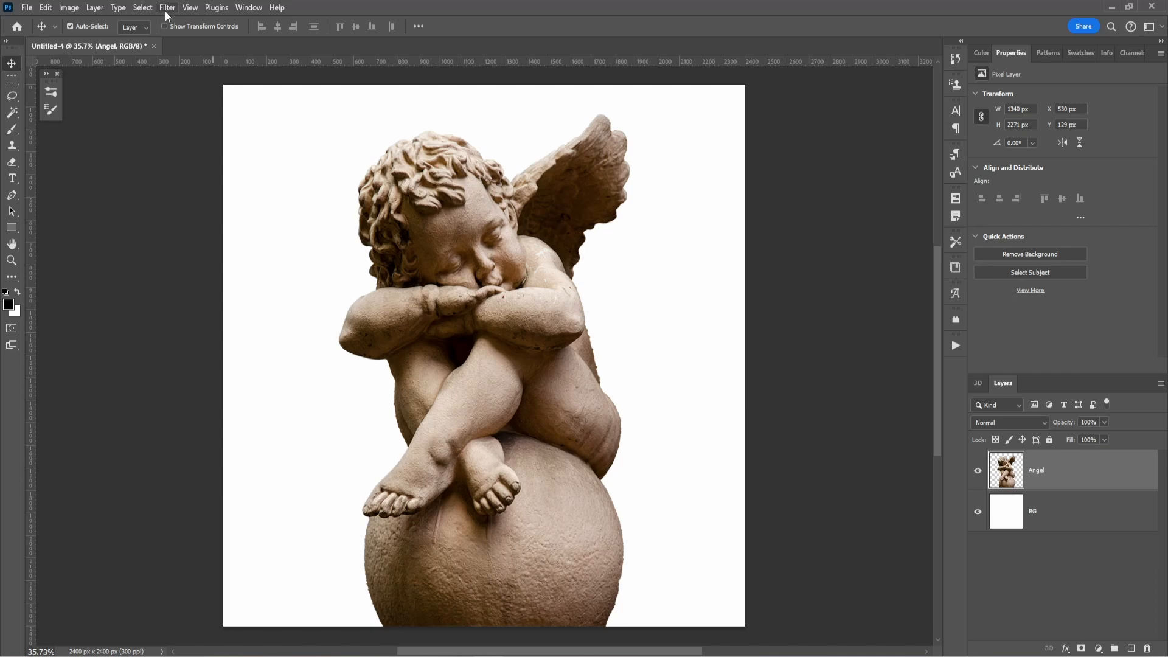
{"action": "mouse_move", "coordinate": [606, 372]}
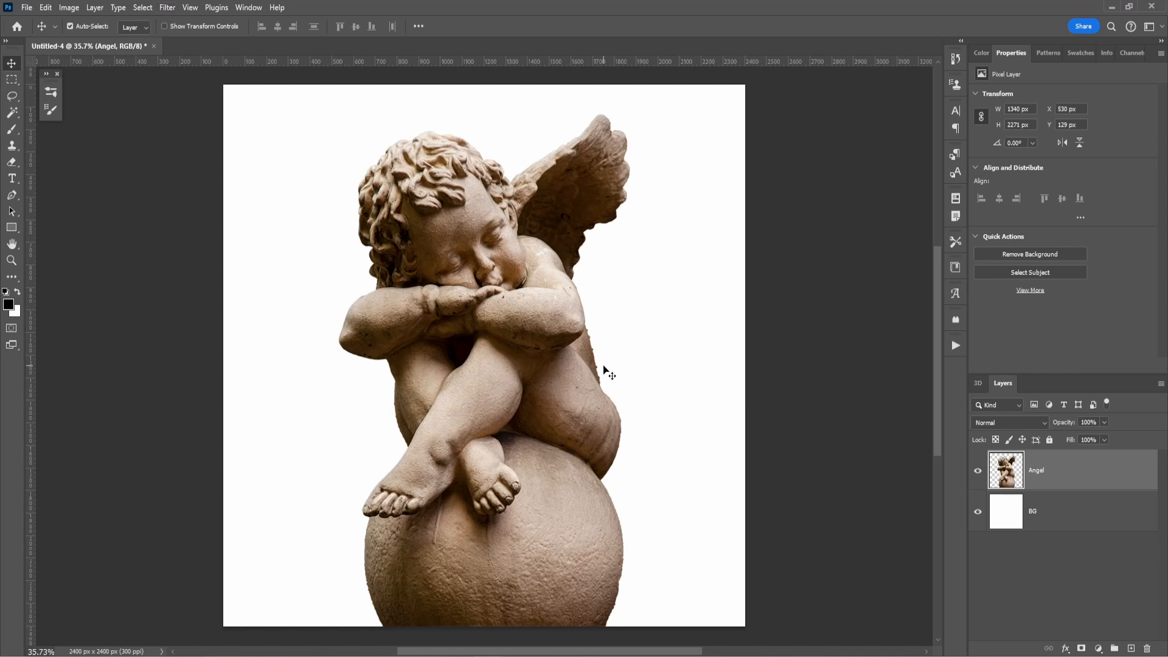
{"action": "mouse_move", "coordinate": [628, 633]}
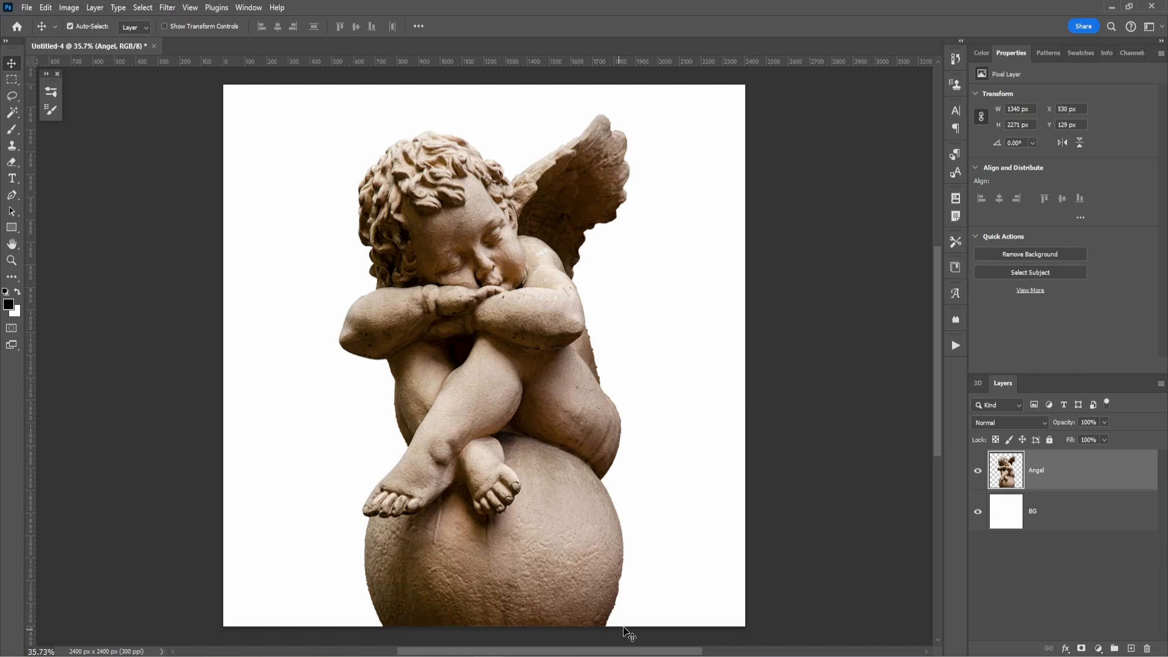
{"action": "mouse_move", "coordinate": [600, 284]}
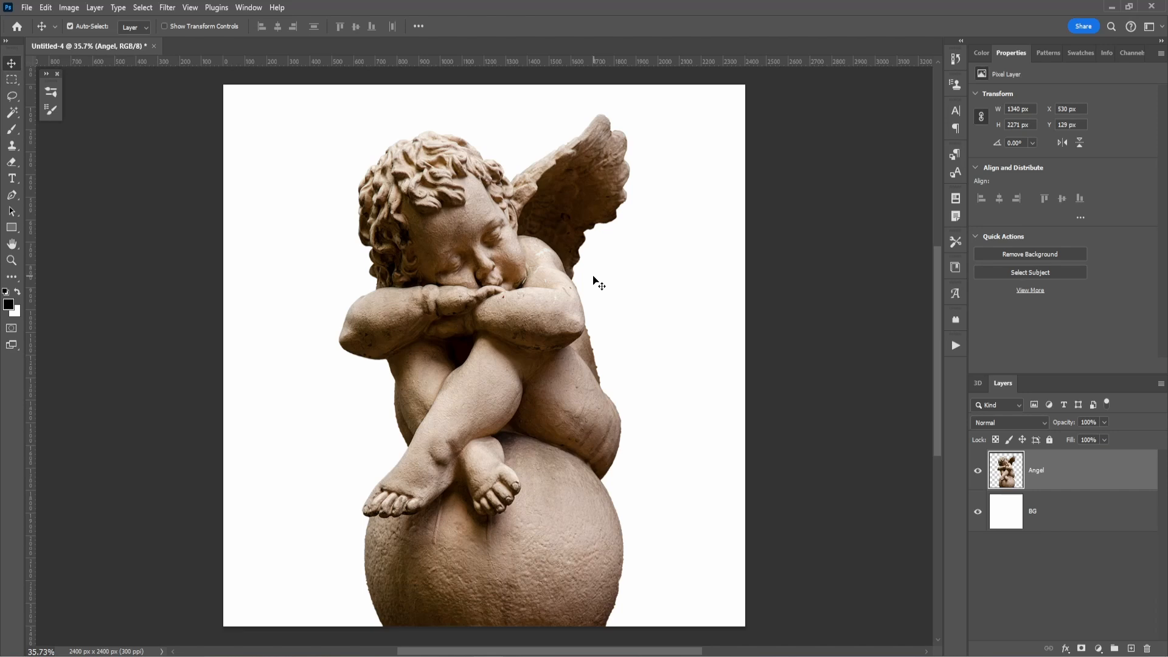
Step: Convert the angel to black and white with Image > Adjustments > Black & White
{"action": "left_click", "coordinate": [68, 8]}
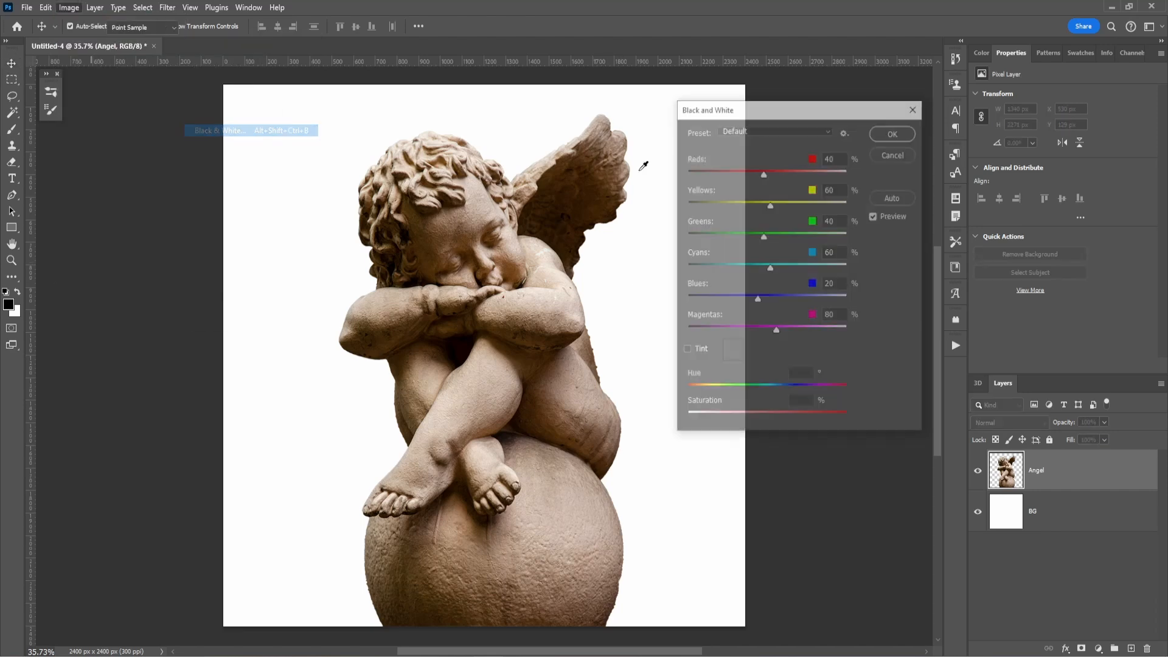
{"action": "left_click", "coordinate": [890, 134]}
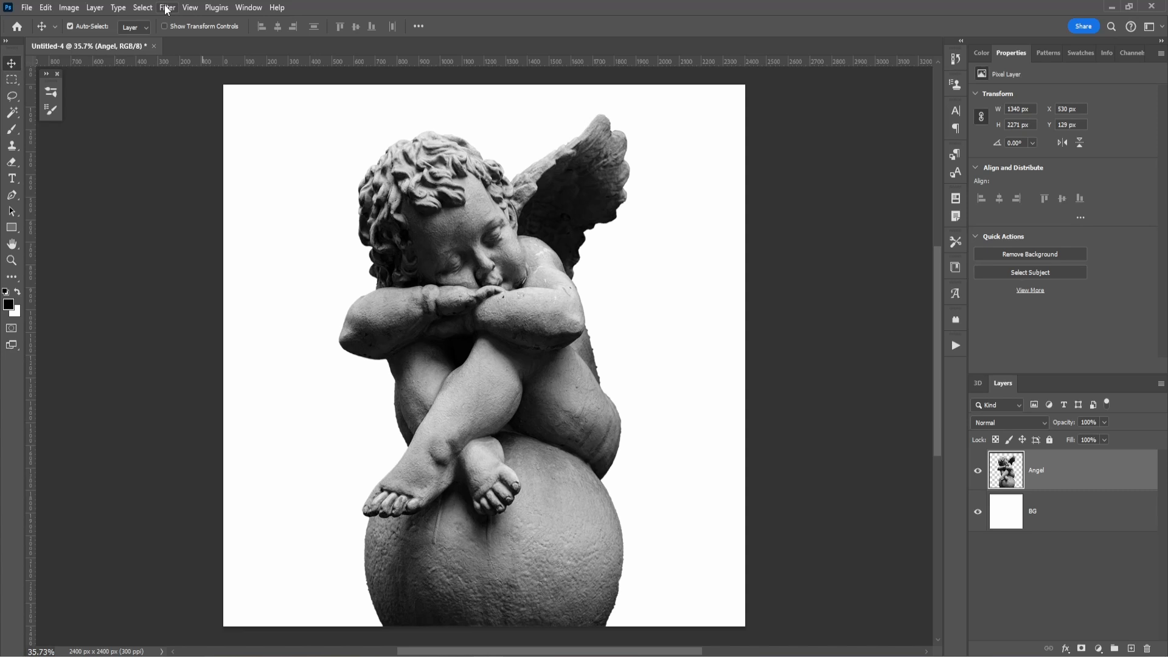
Step: Apply a Filter Gallery stack with Stamp and two Grain effect layers enabled
{"action": "left_click", "coordinate": [167, 8]}
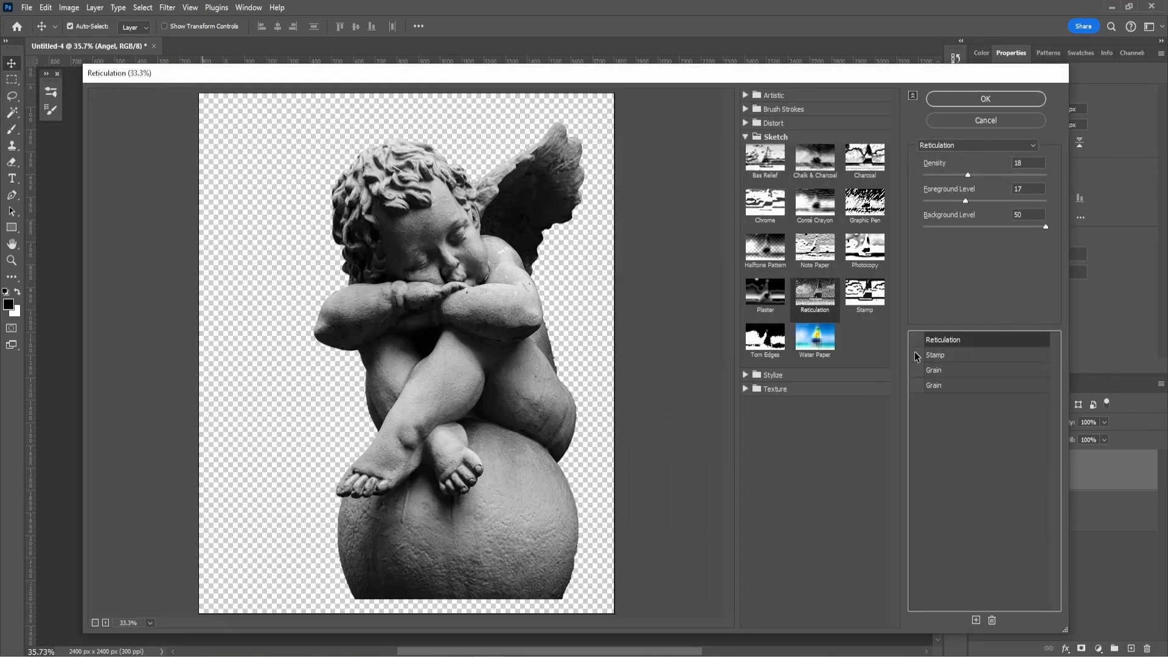
{"action": "left_click", "coordinate": [916, 354]}
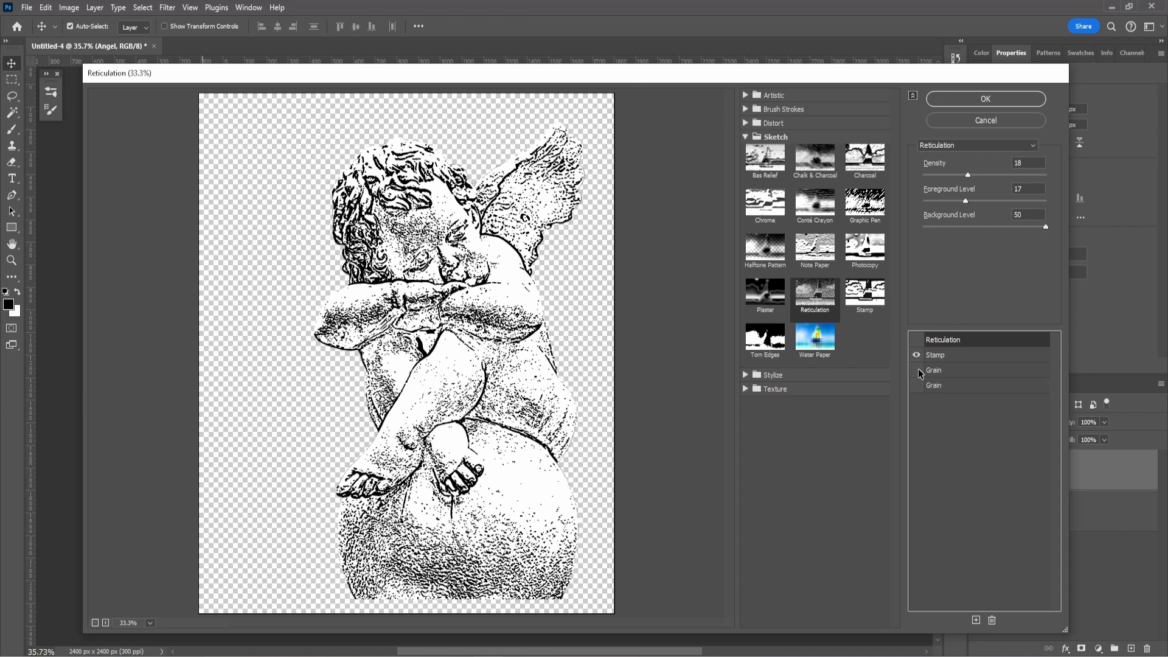
{"action": "left_click", "coordinate": [917, 370]}
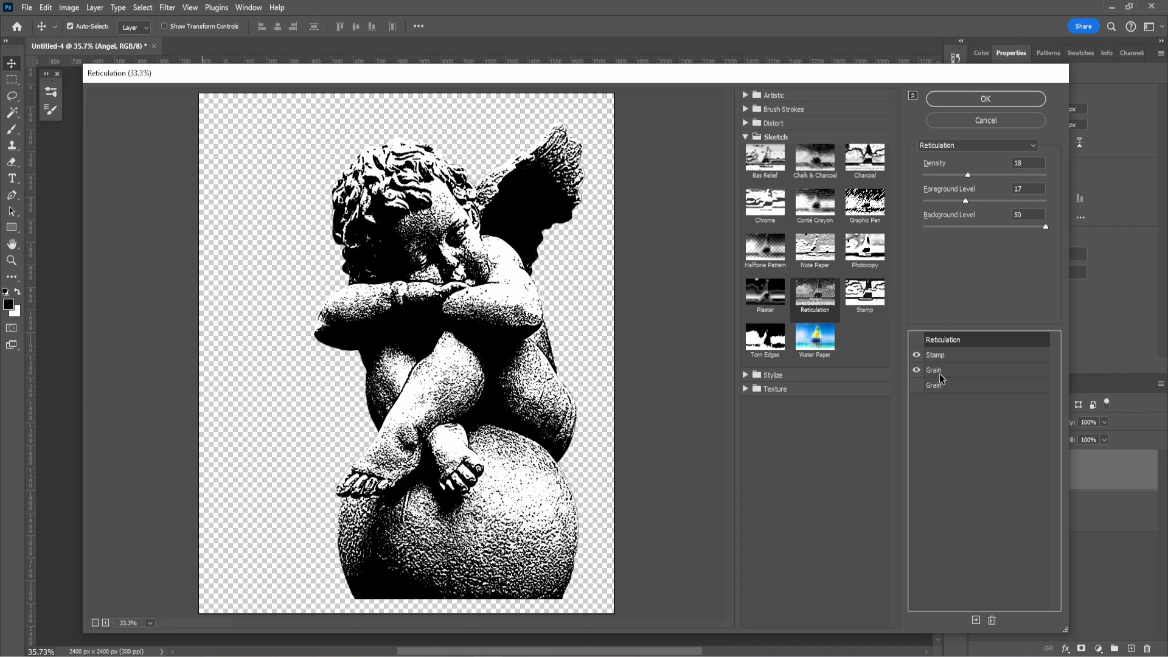
{"action": "left_click", "coordinate": [917, 385]}
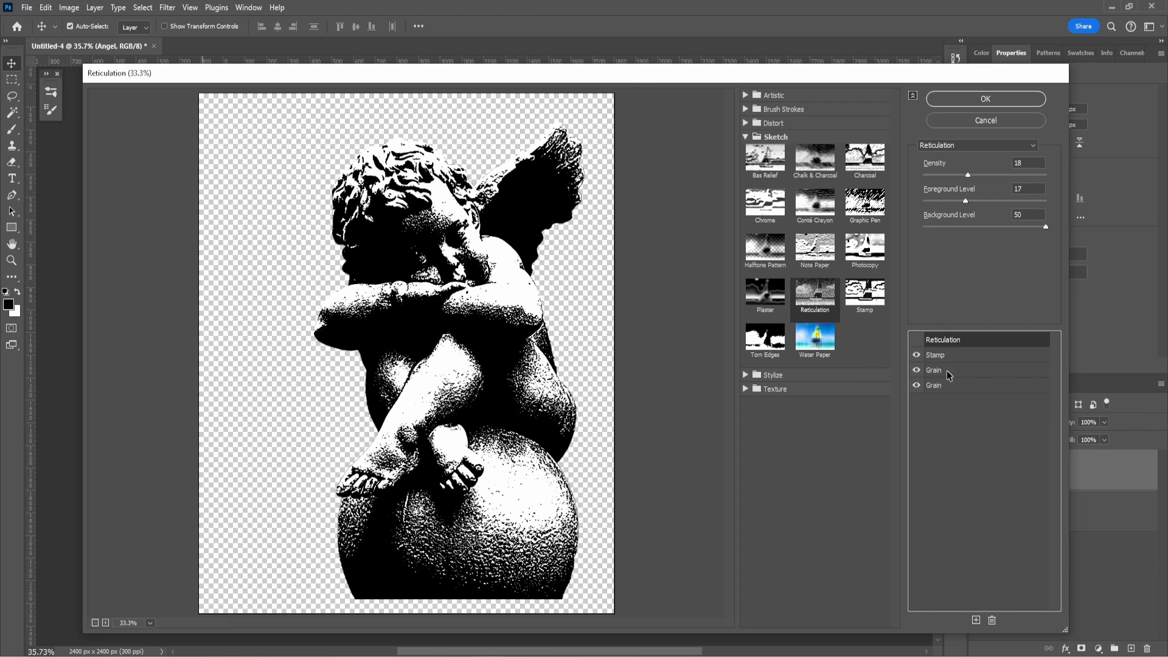
{"action": "left_click", "coordinate": [984, 99]}
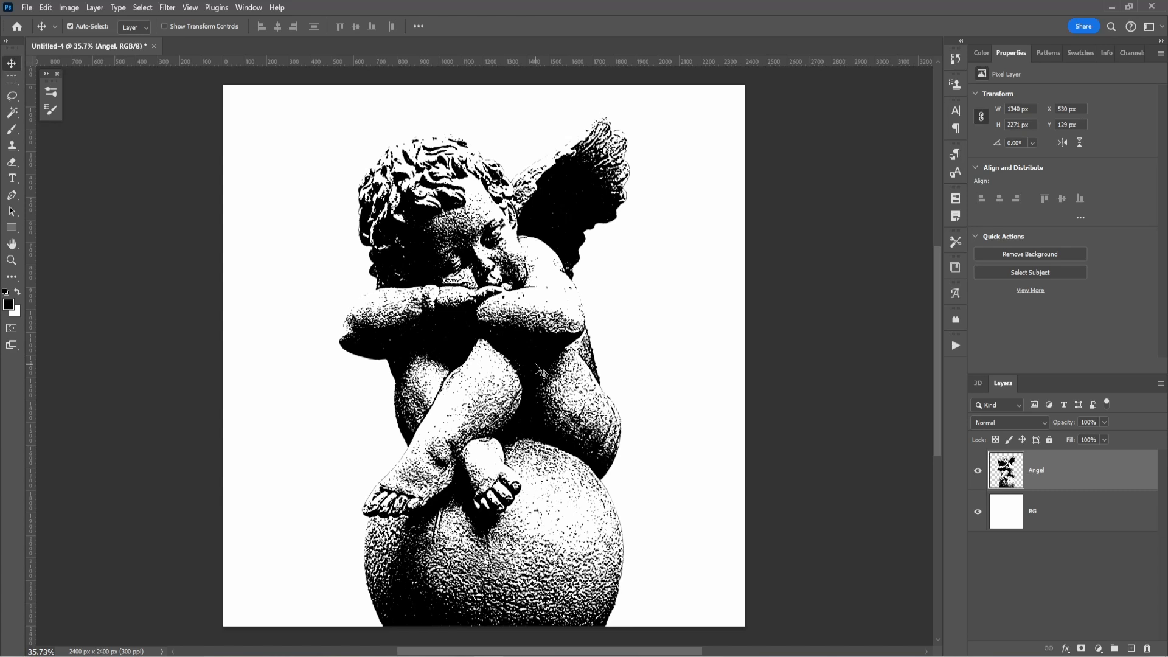
{"action": "mouse_move", "coordinate": [563, 225]}
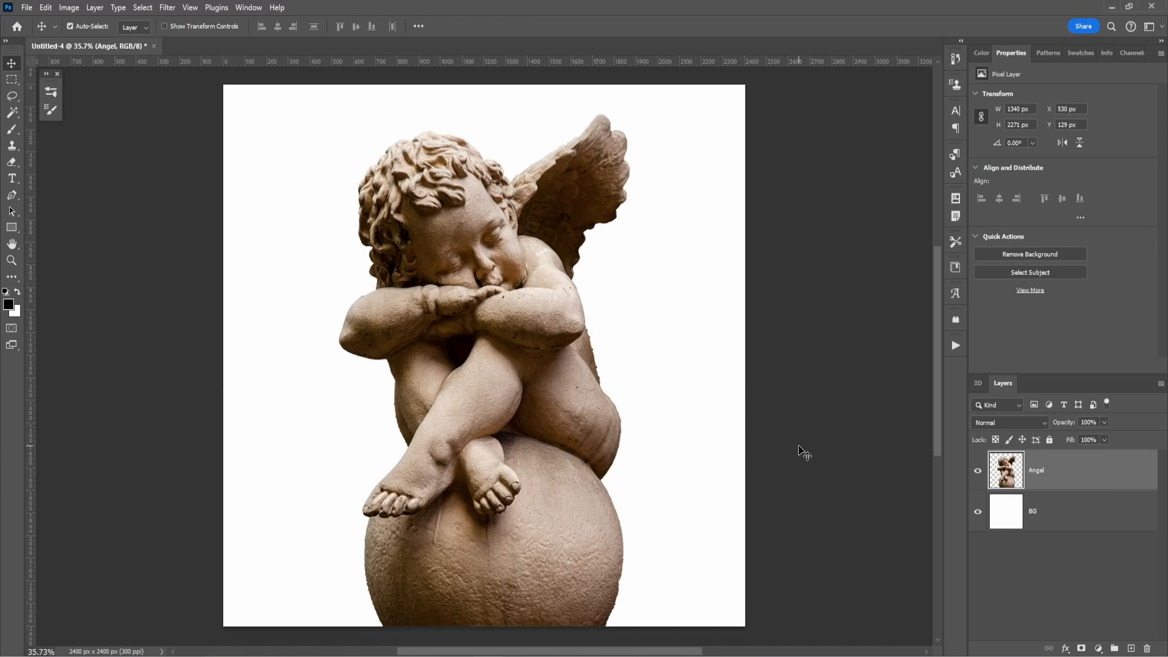
{"action": "mouse_move", "coordinate": [573, 401]}
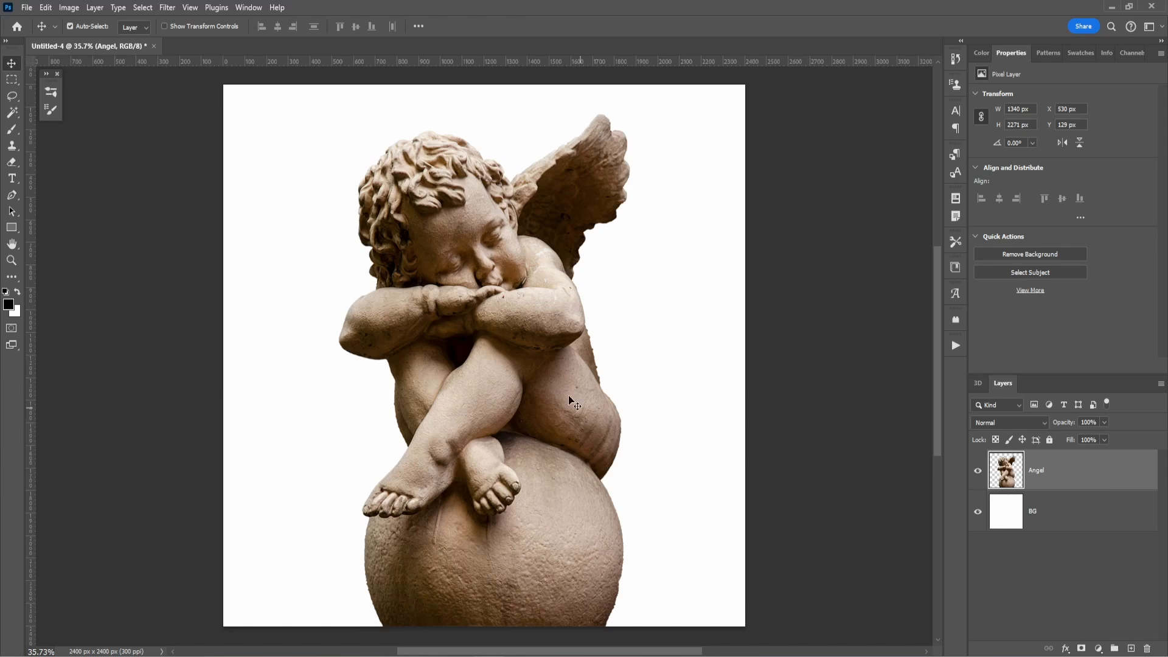
{"action": "mouse_move", "coordinate": [68, 8]}
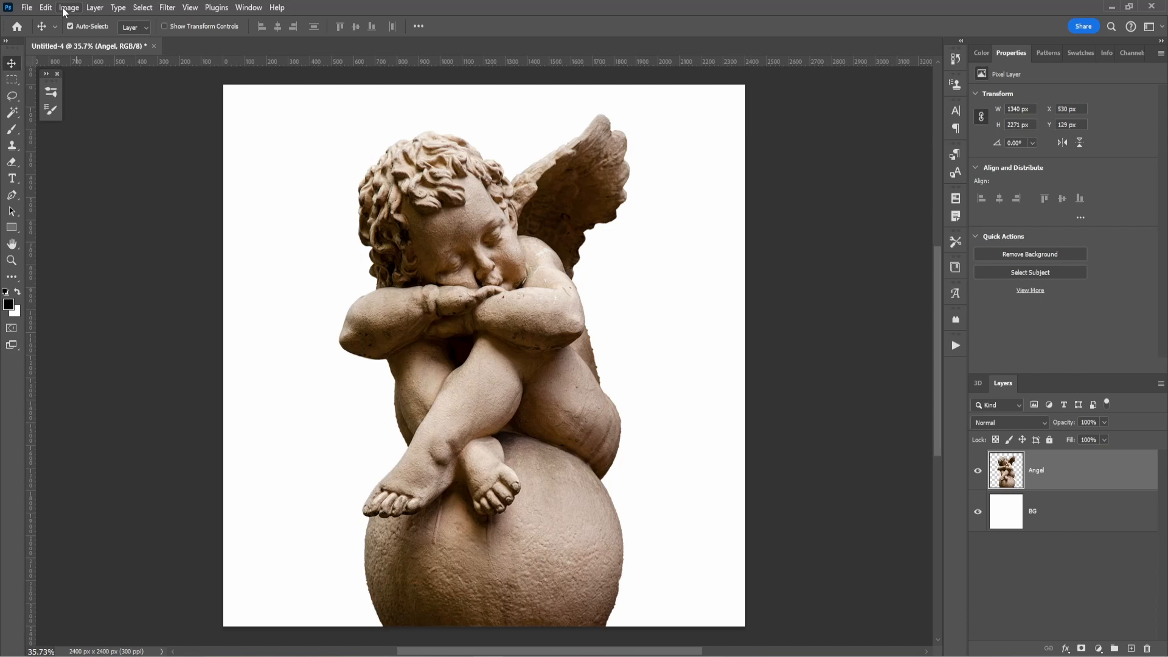
Step: Convert the angel smart object layer to greyscale via Black & White adjustment
{"action": "left_click", "coordinate": [68, 7]}
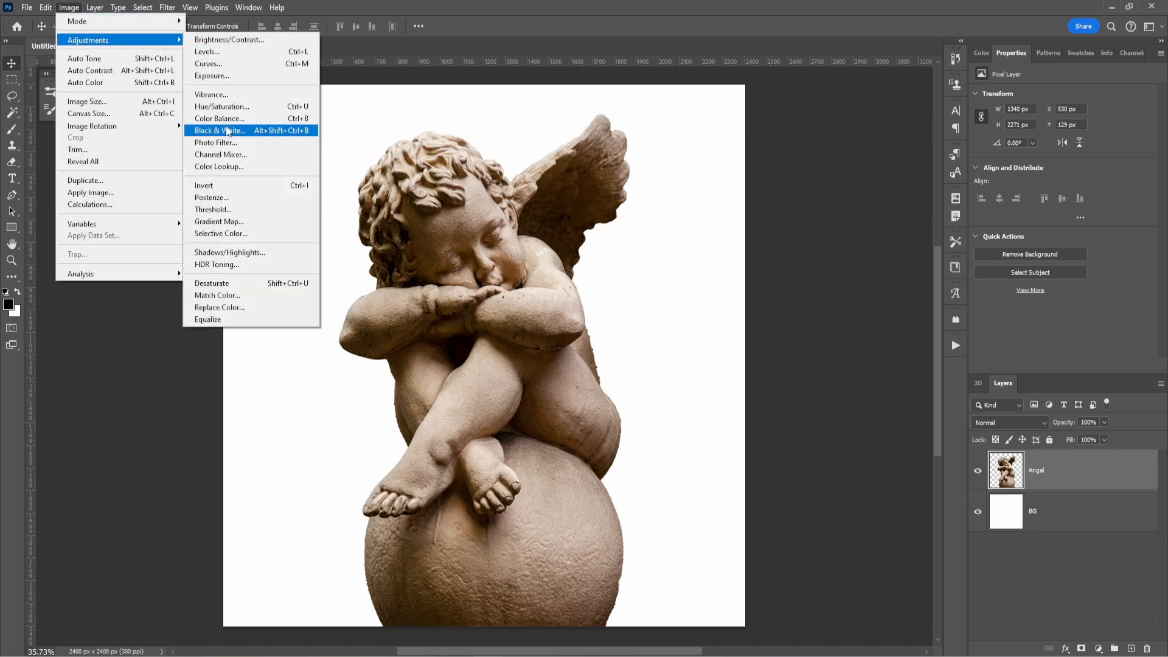
{"action": "left_click", "coordinate": [218, 130]}
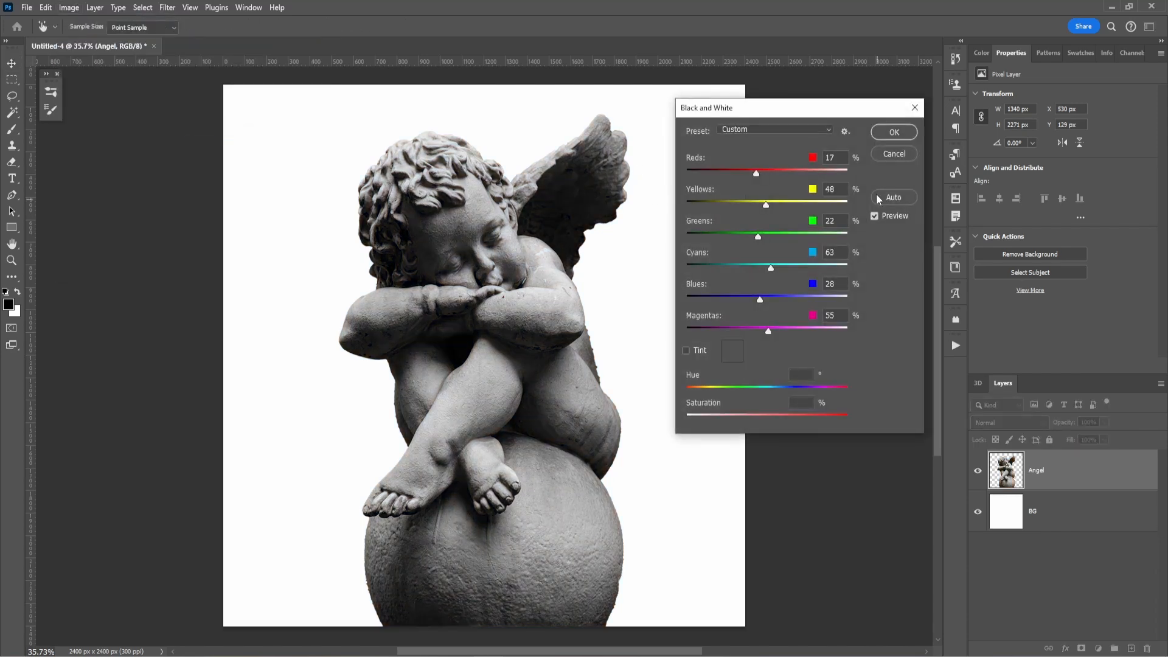
{"action": "left_click", "coordinate": [893, 132]}
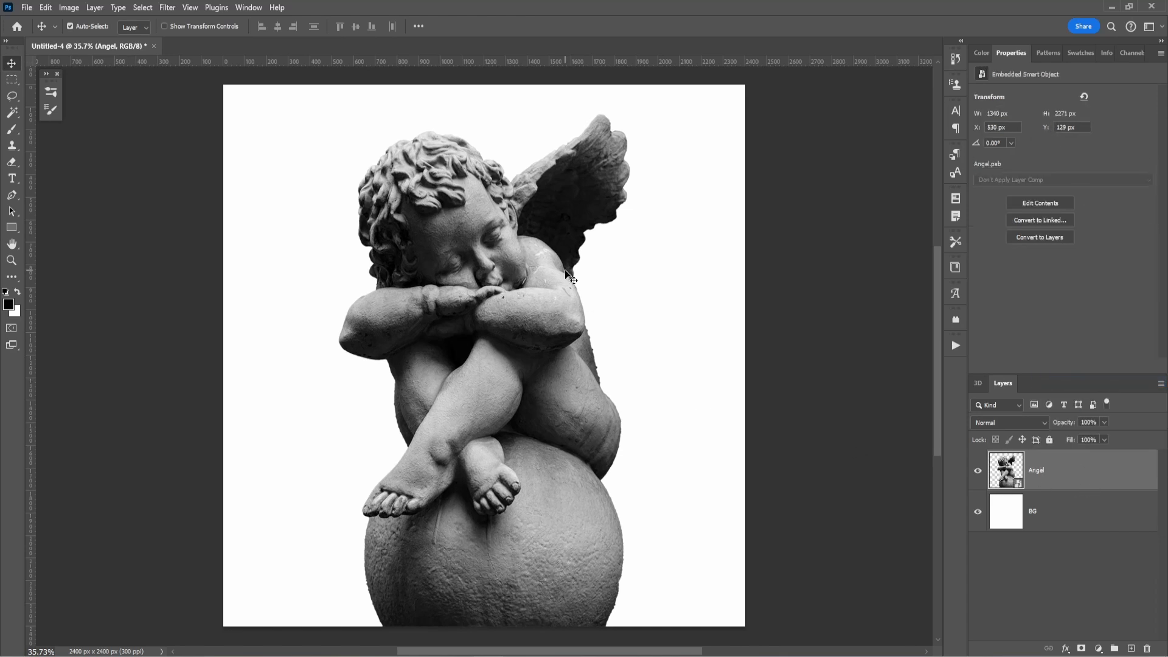
{"action": "mouse_move", "coordinate": [543, 299]}
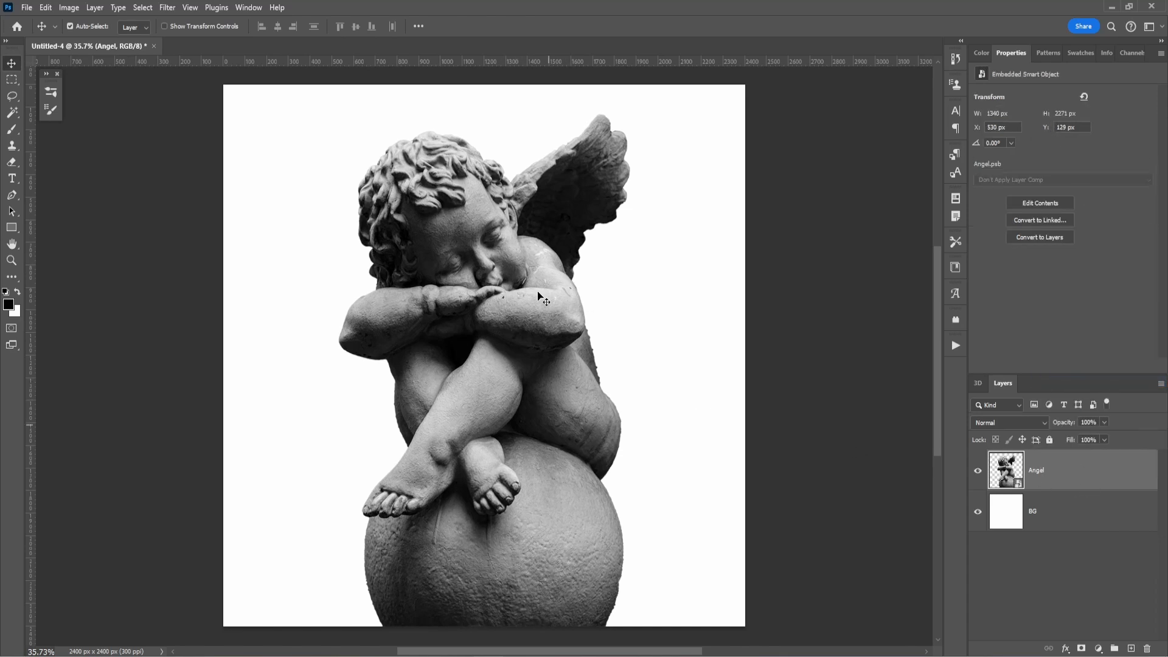
{"action": "mouse_move", "coordinate": [483, 415]}
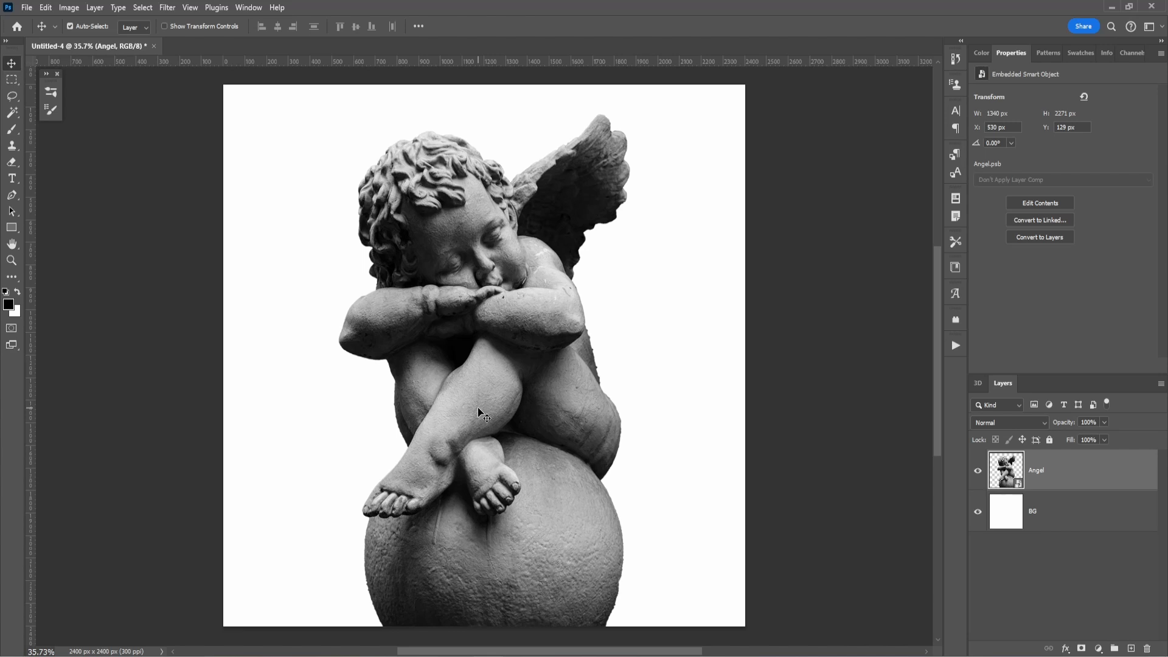
{"action": "mouse_move", "coordinate": [1077, 480]}
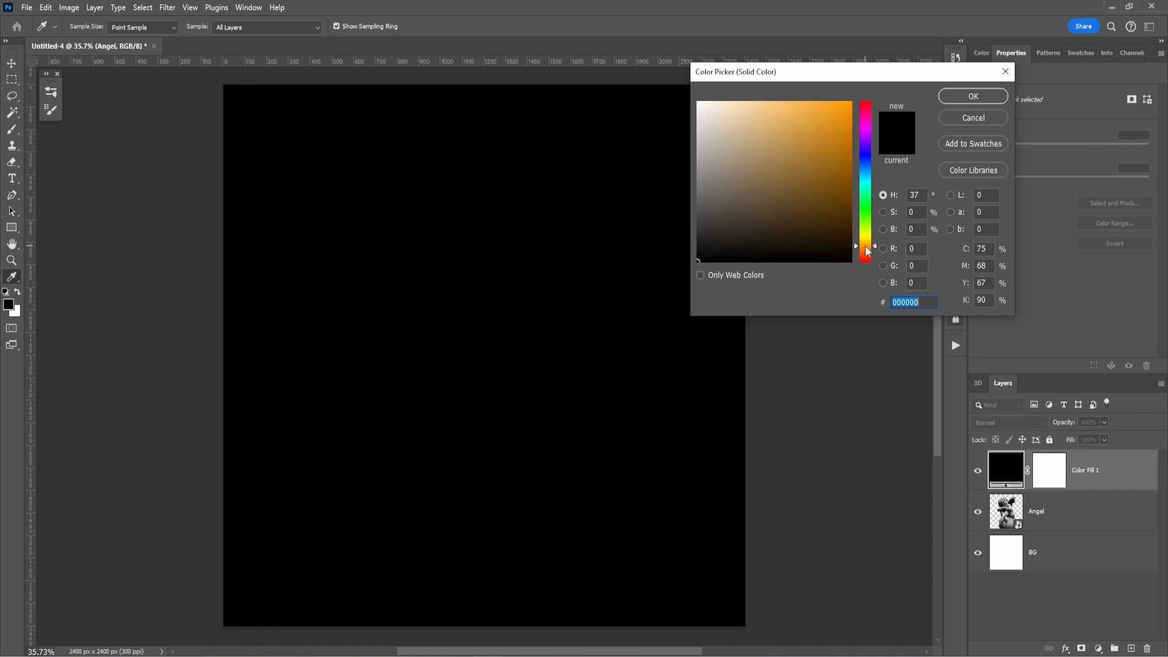
Step: Set the Solid Color fill layer to brown #79613b and confirm
{"action": "left_click", "coordinate": [774, 181]}
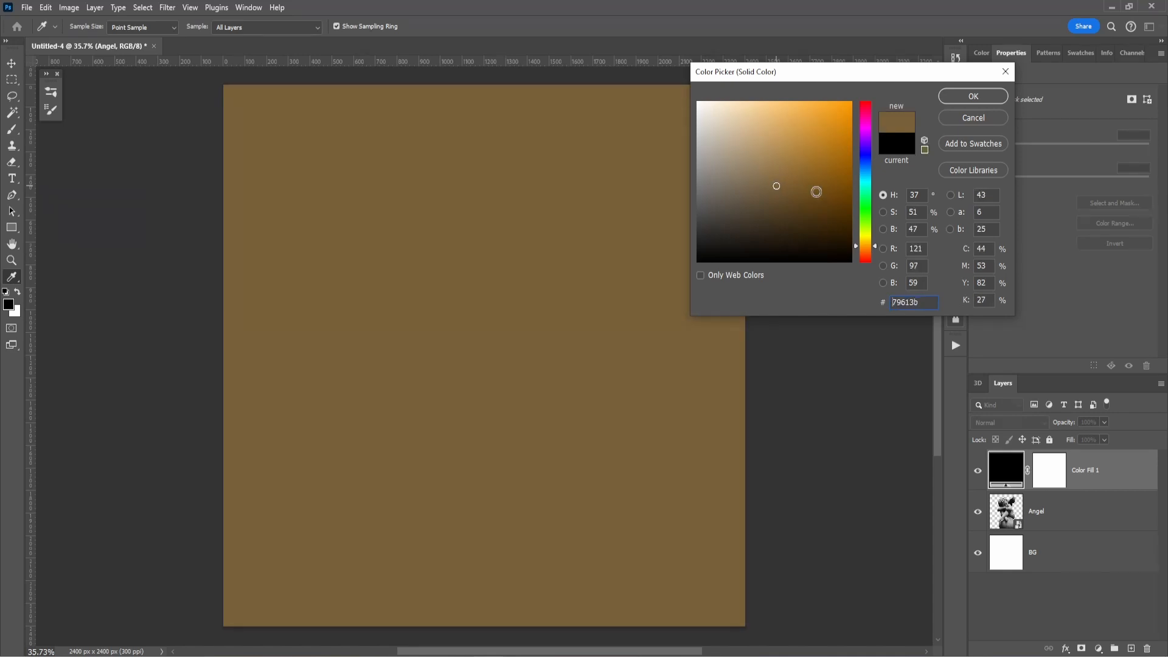
{"action": "left_click", "coordinate": [972, 96]}
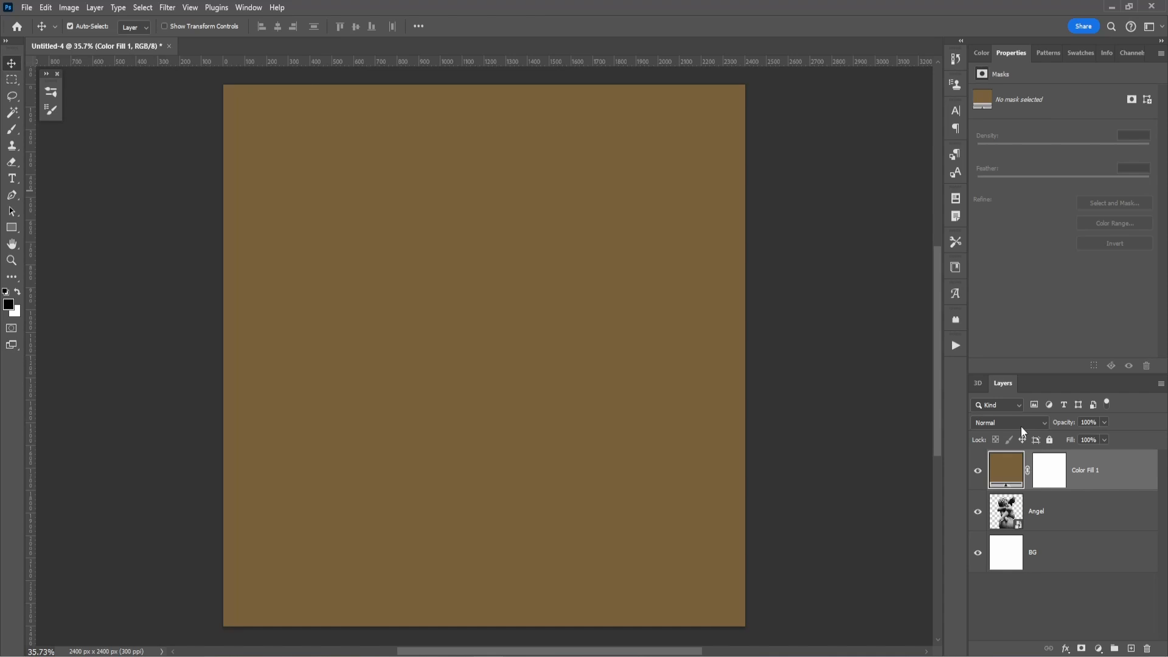
{"action": "mouse_move", "coordinate": [1010, 431]}
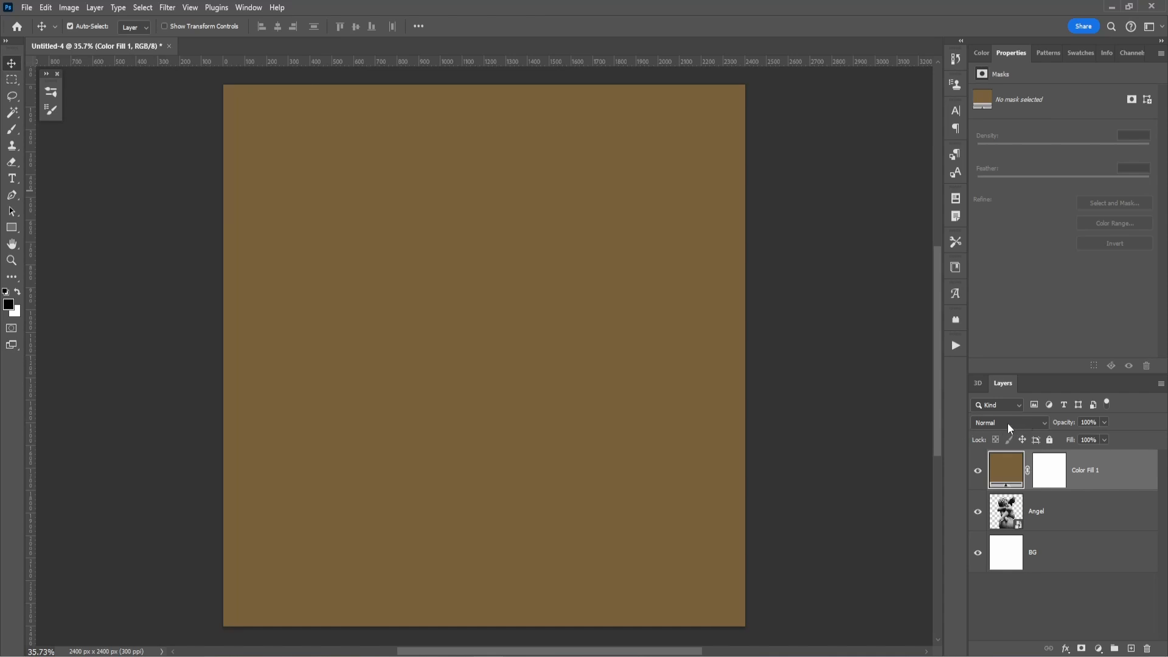
Step: Change Color Fill 1 to a lighter, warmer tan with Hard Mix blending
{"action": "left_click", "coordinate": [1011, 422]}
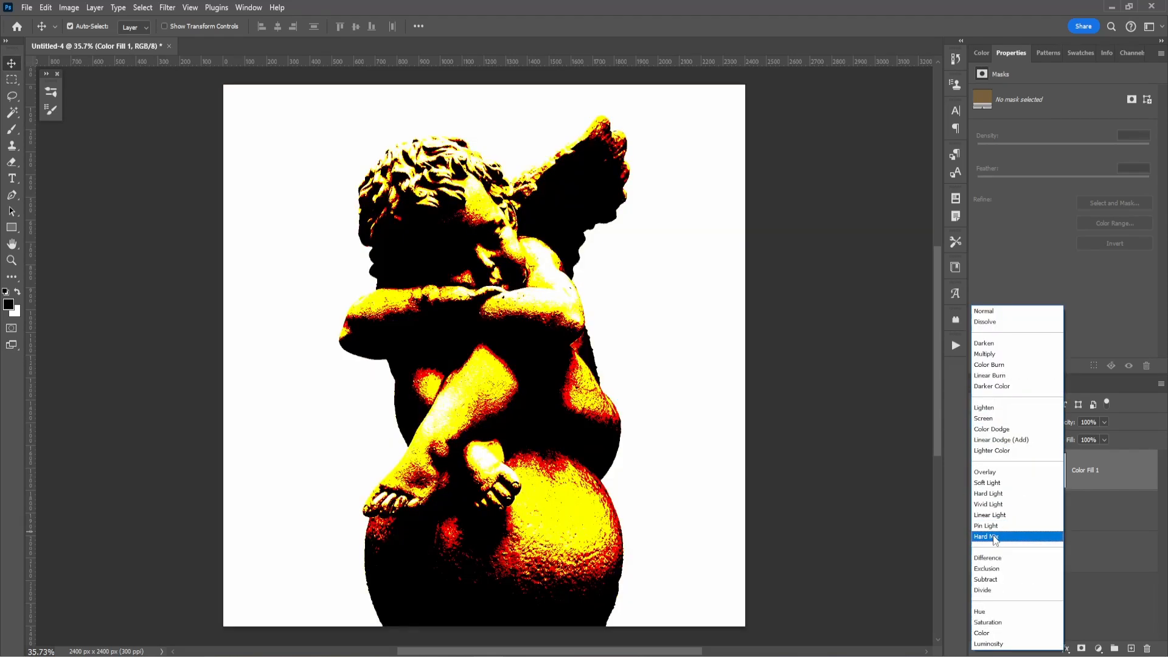
{"action": "left_click", "coordinate": [991, 537]}
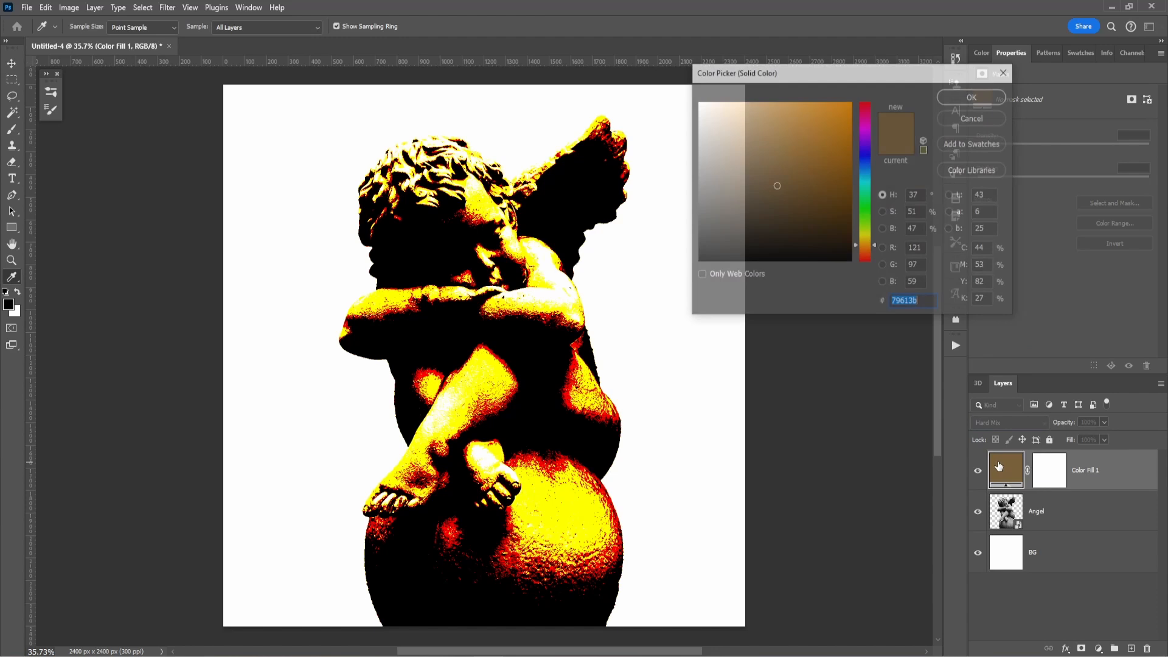
{"action": "left_click", "coordinate": [774, 173]}
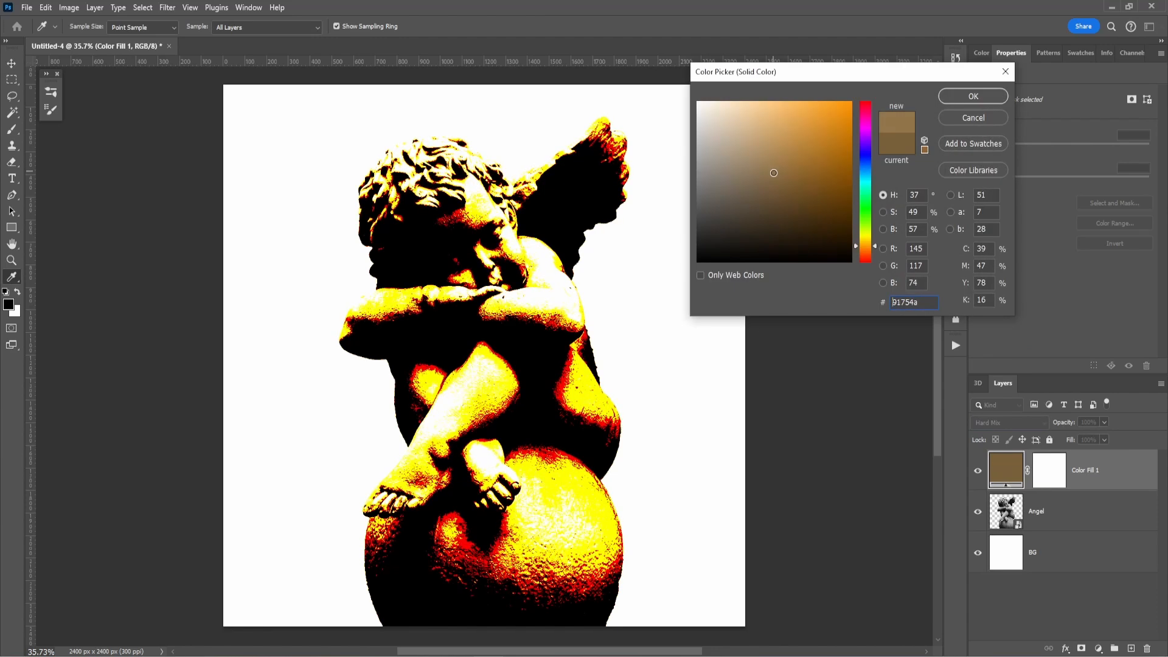
{"action": "left_click", "coordinate": [779, 174]}
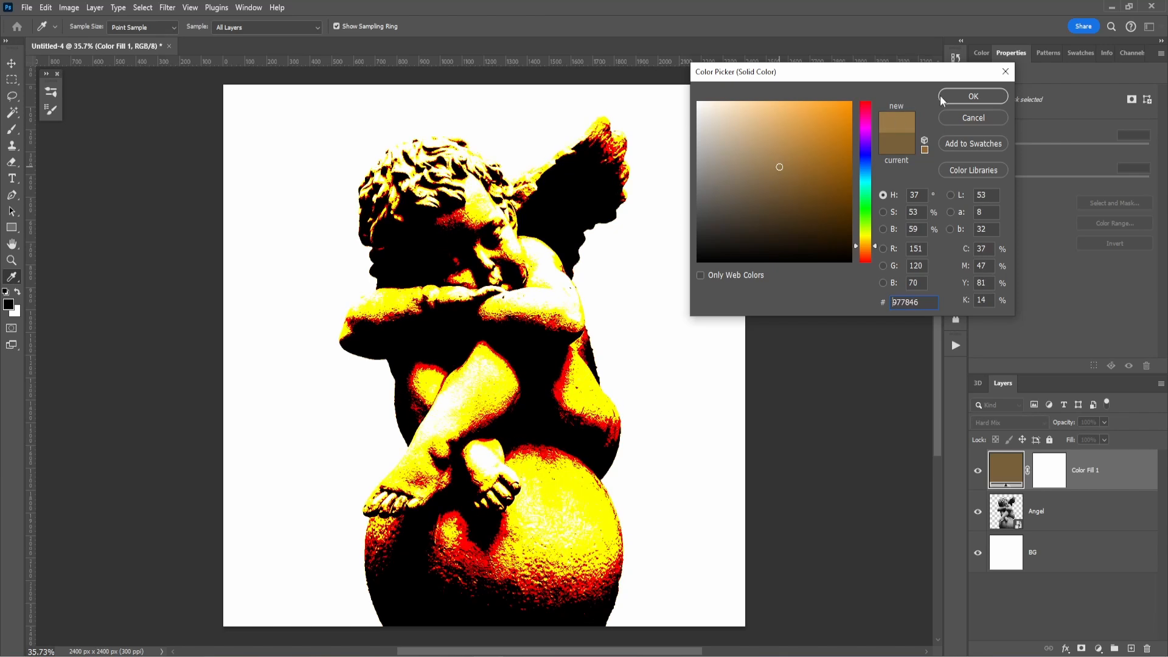
{"action": "left_click", "coordinate": [974, 96]}
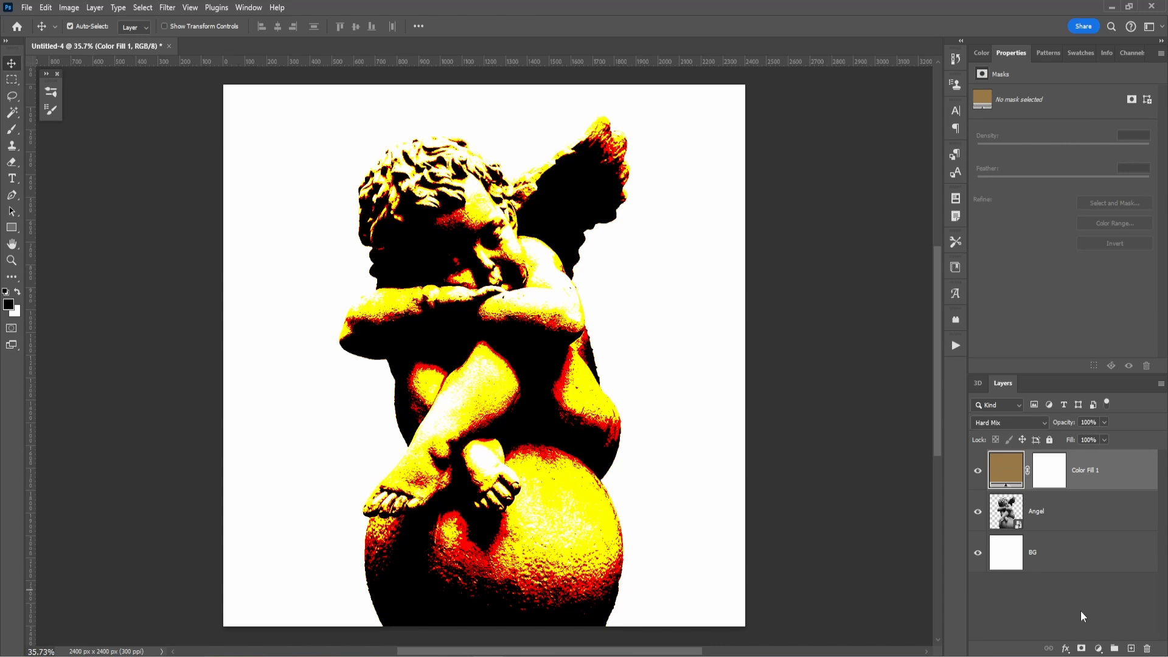
Step: Add a Black & White adjustment layer and apply a strong Unsharp Mask to the Angel layer
{"action": "left_click", "coordinate": [1096, 648]}
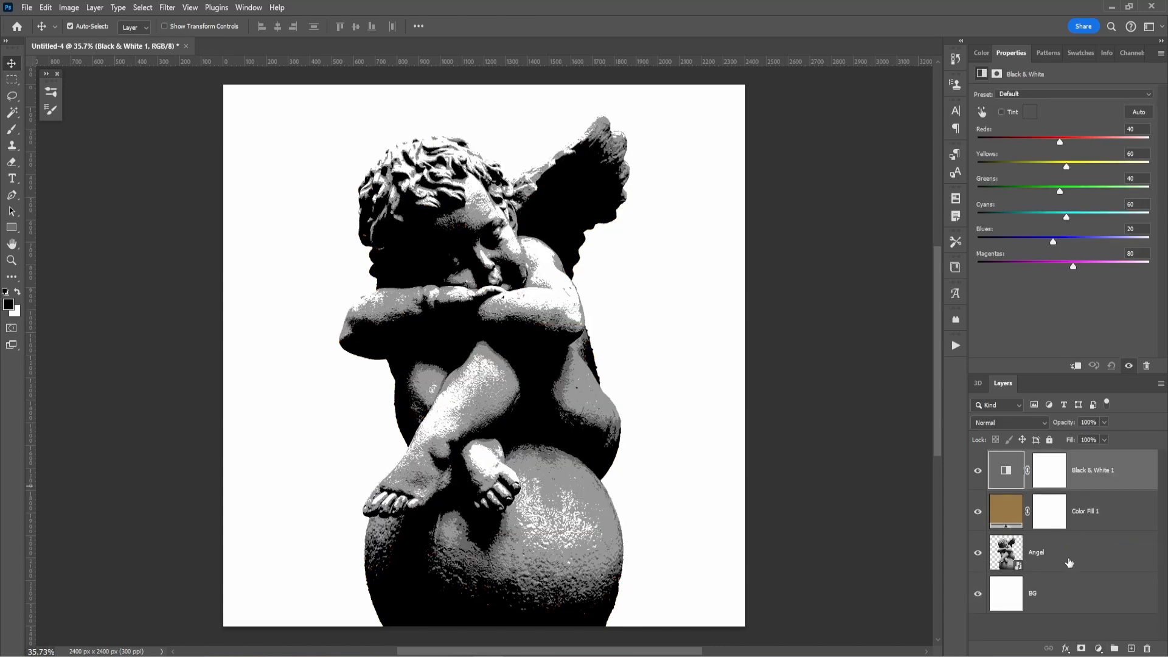
{"action": "left_click", "coordinate": [1035, 553]}
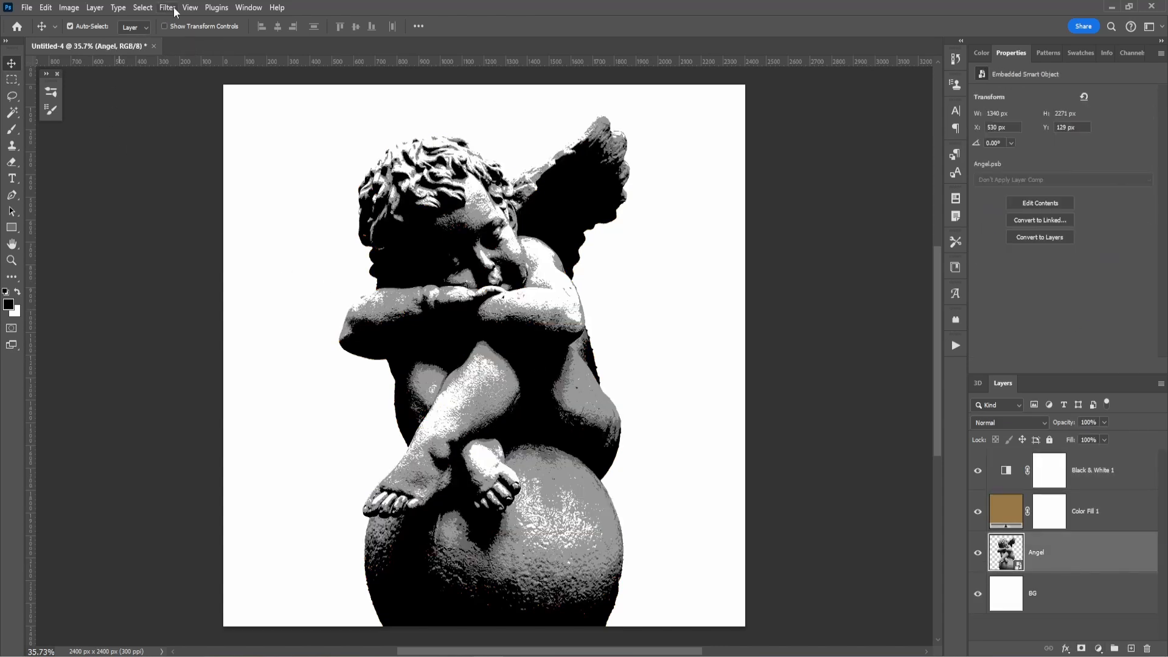
{"action": "left_click", "coordinate": [166, 7]}
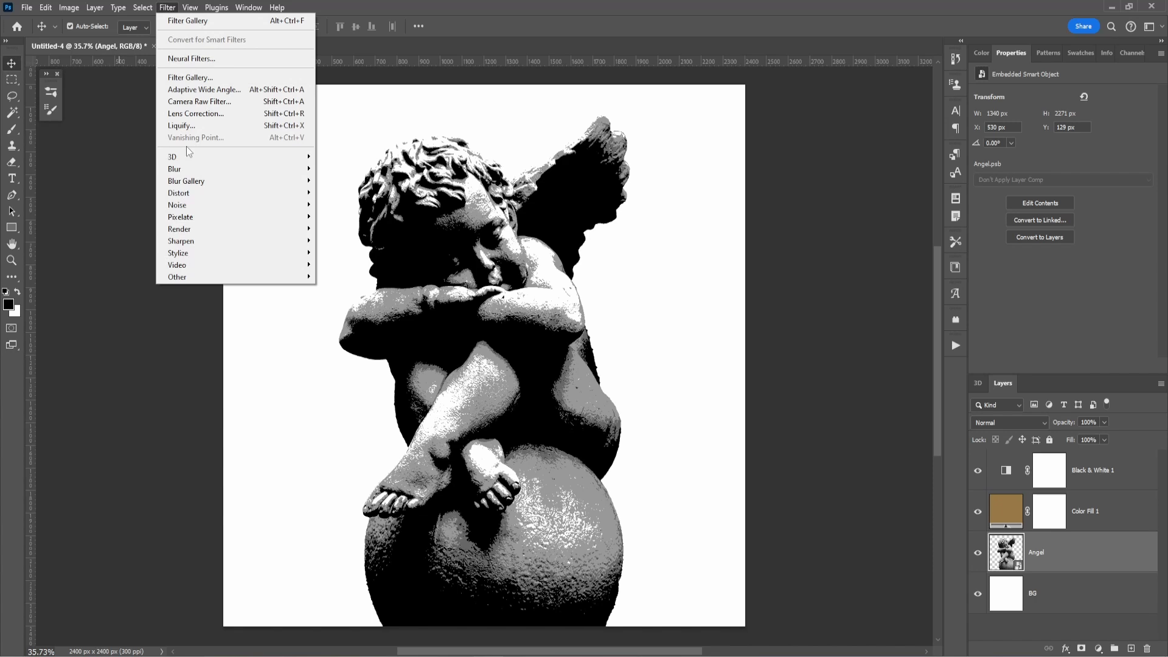
{"action": "mouse_move", "coordinate": [181, 241]}
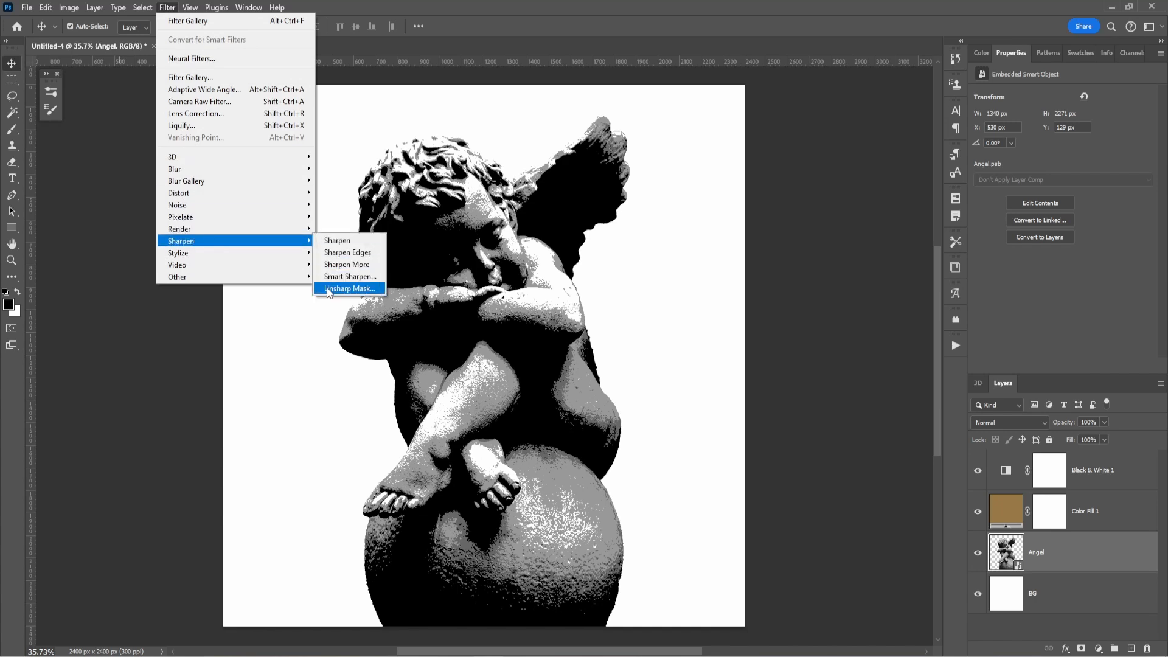
{"action": "left_click", "coordinate": [350, 288]}
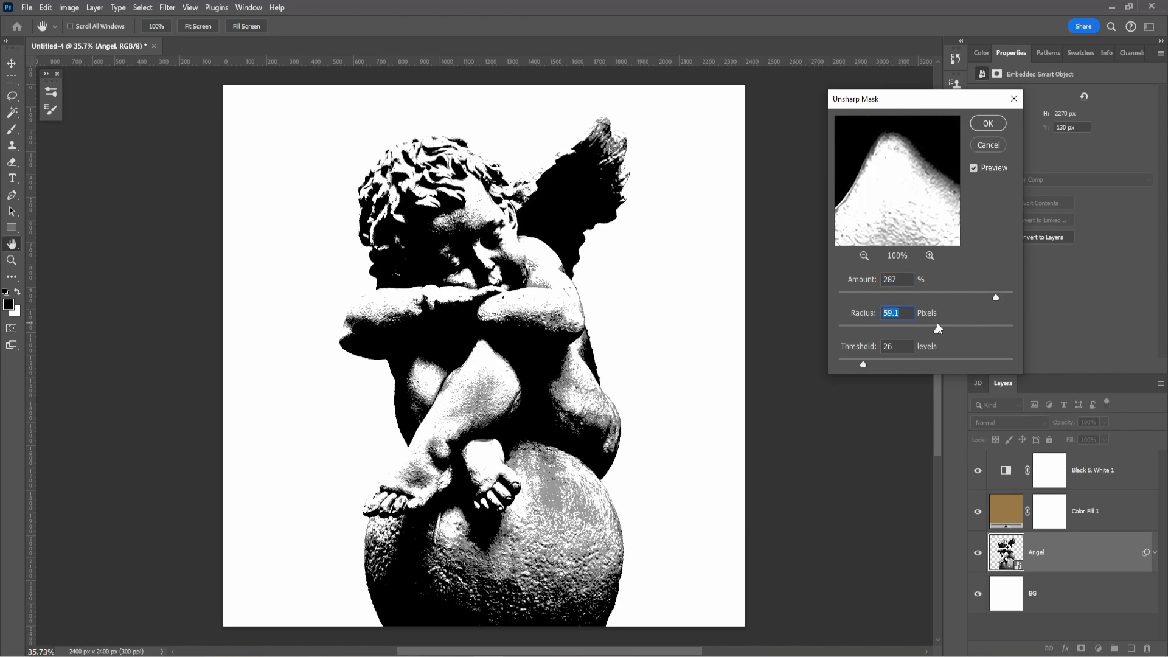
{"action": "left_click", "coordinate": [987, 123]}
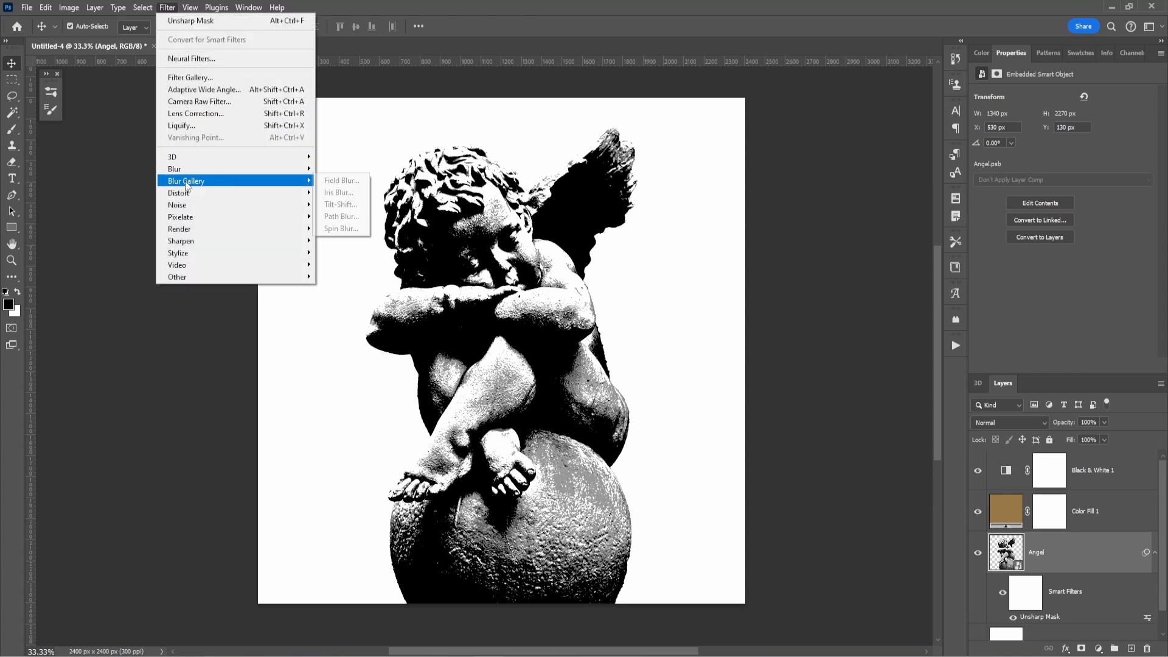
{"action": "mouse_move", "coordinate": [174, 167]}
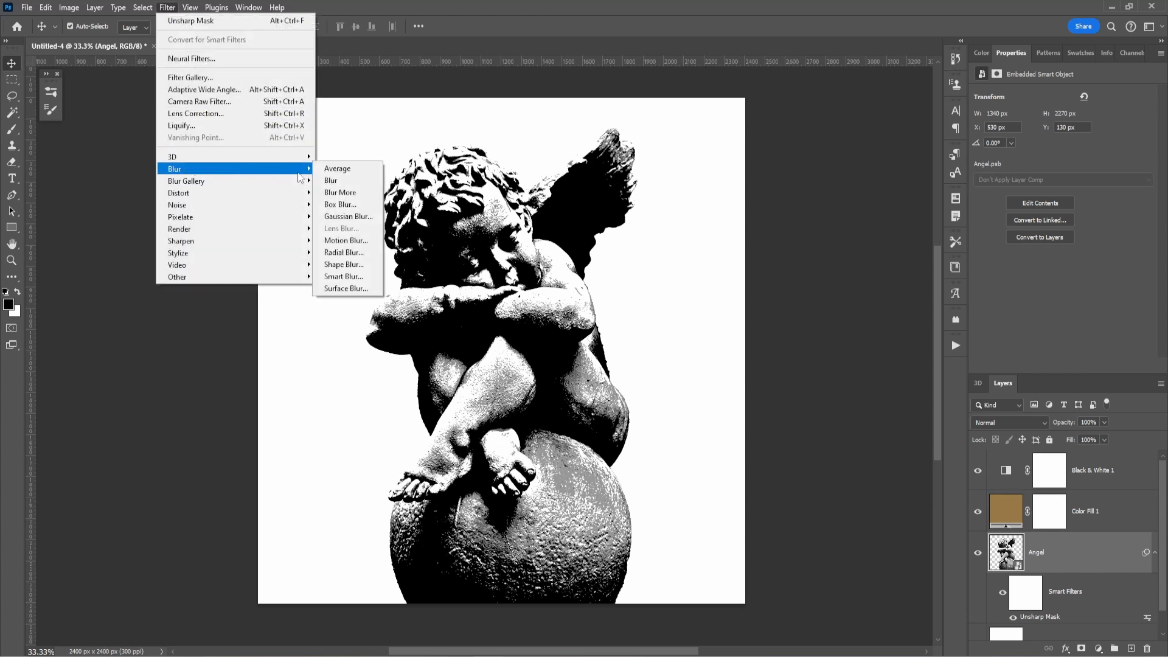
Step: Apply Gaussian Blur radius 1.6 to the Angel layer, then Add Noise for grain
{"action": "left_click", "coordinate": [348, 216]}
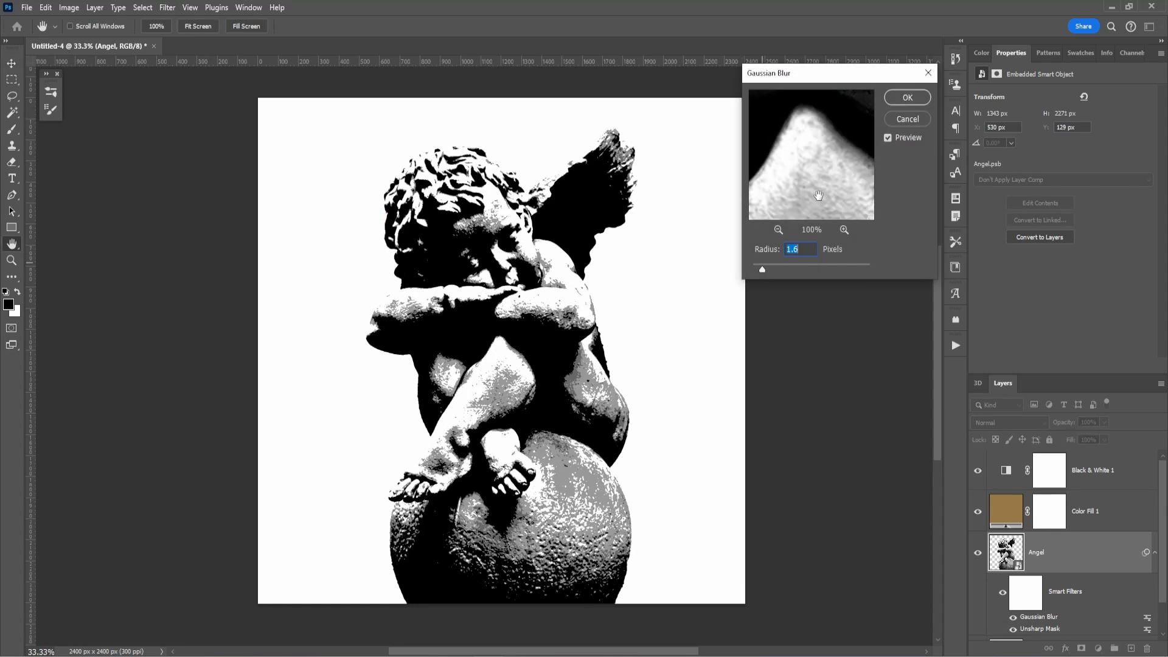
{"action": "left_click", "coordinate": [905, 97]}
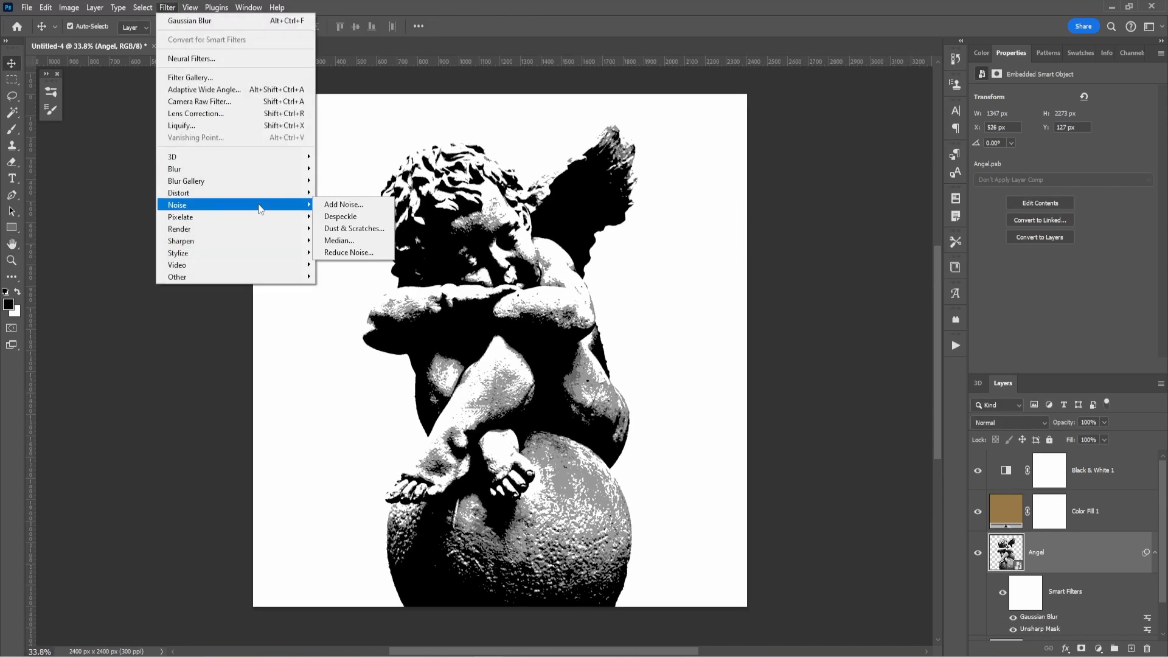
{"action": "mouse_move", "coordinate": [344, 205]}
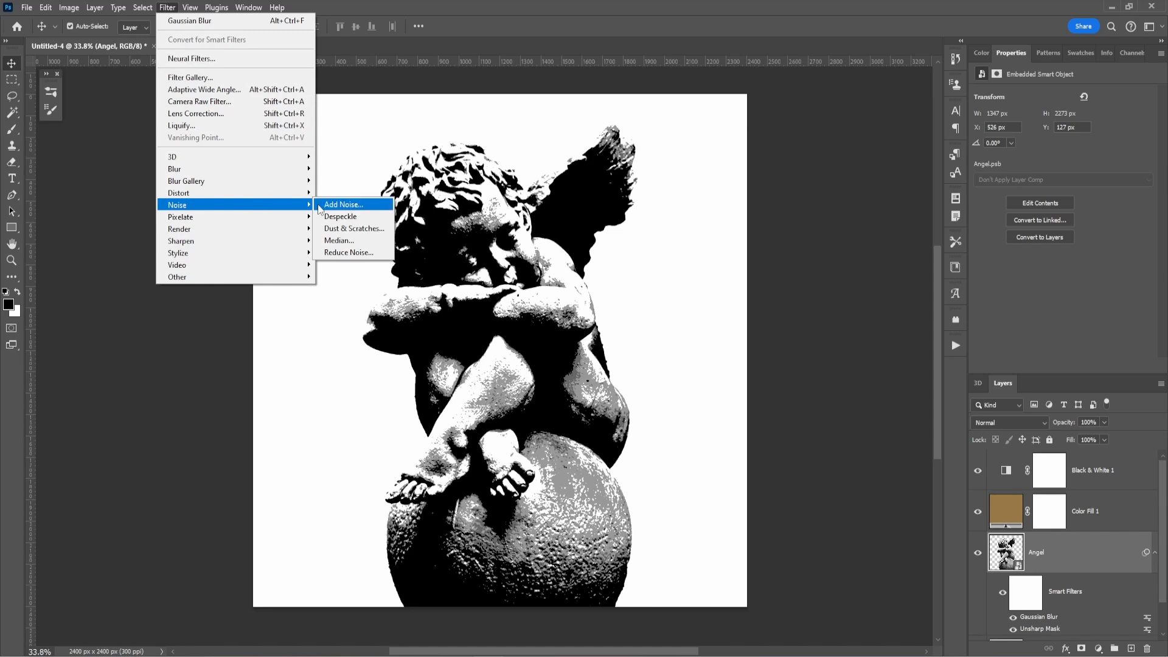
{"action": "left_click", "coordinate": [343, 204]}
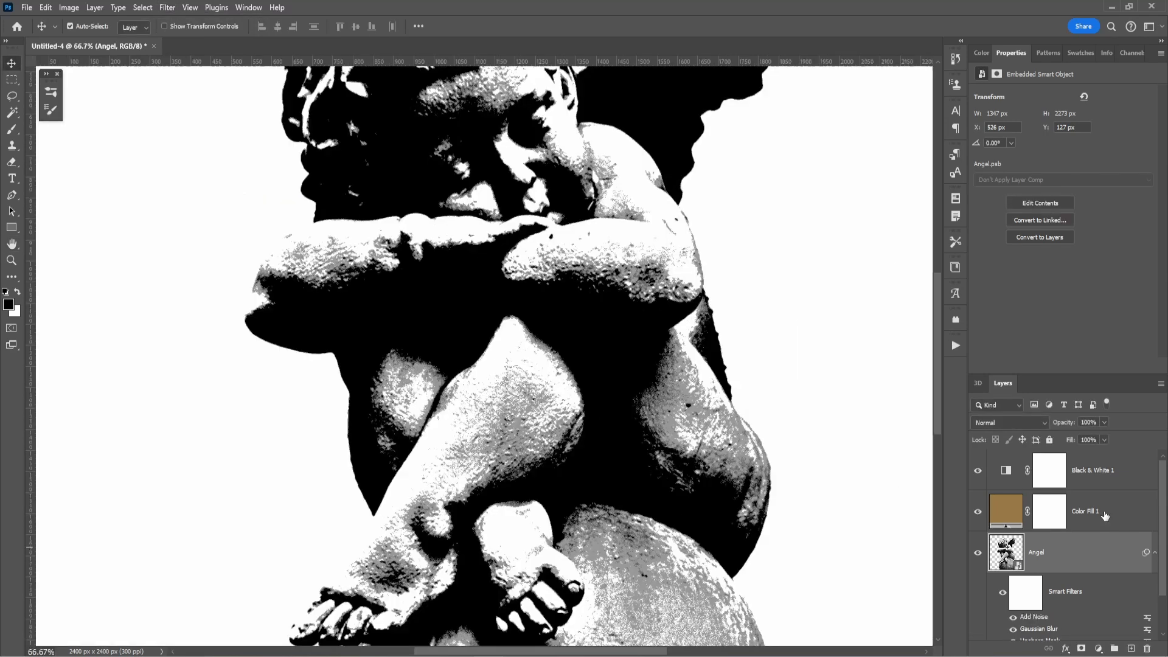
Step: Retune Color Fill 1 to a darker, more saturated brown and confirm
{"action": "left_click", "coordinate": [1006, 511]}
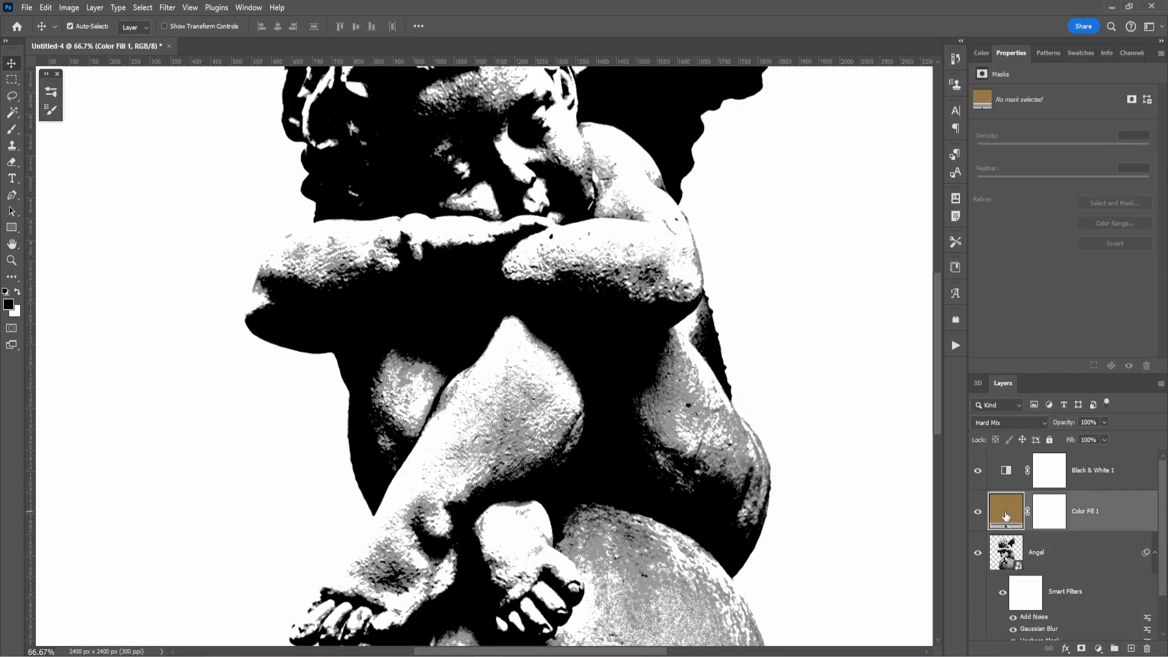
{"action": "double_click", "coordinate": [1005, 511]}
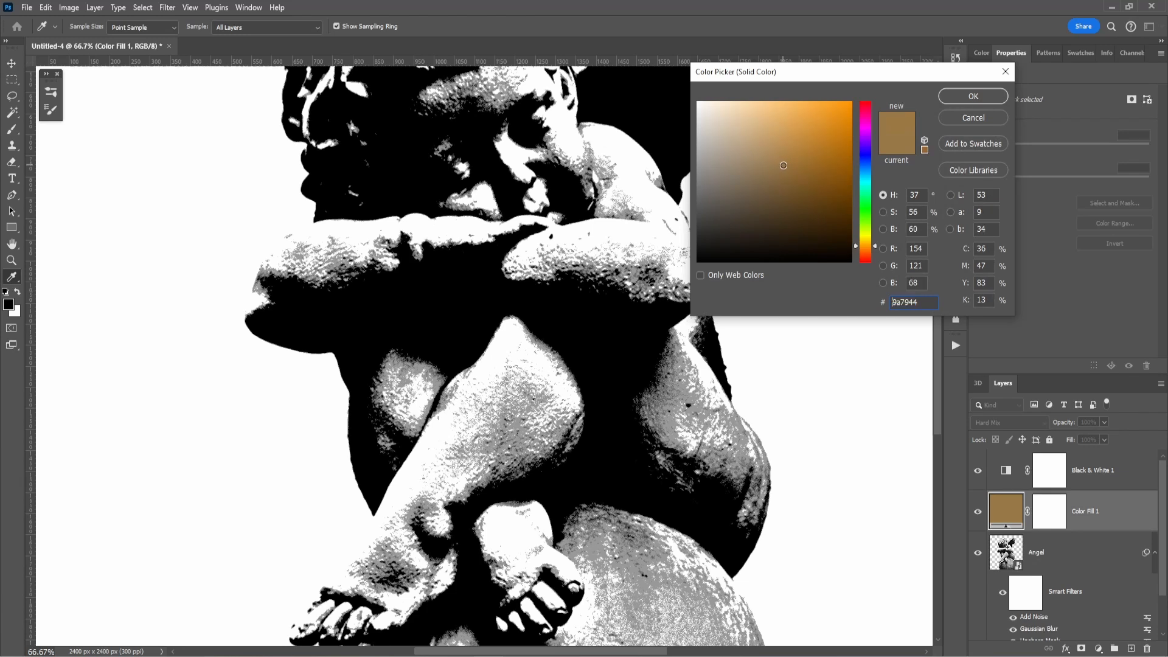
{"action": "left_click", "coordinate": [785, 156]}
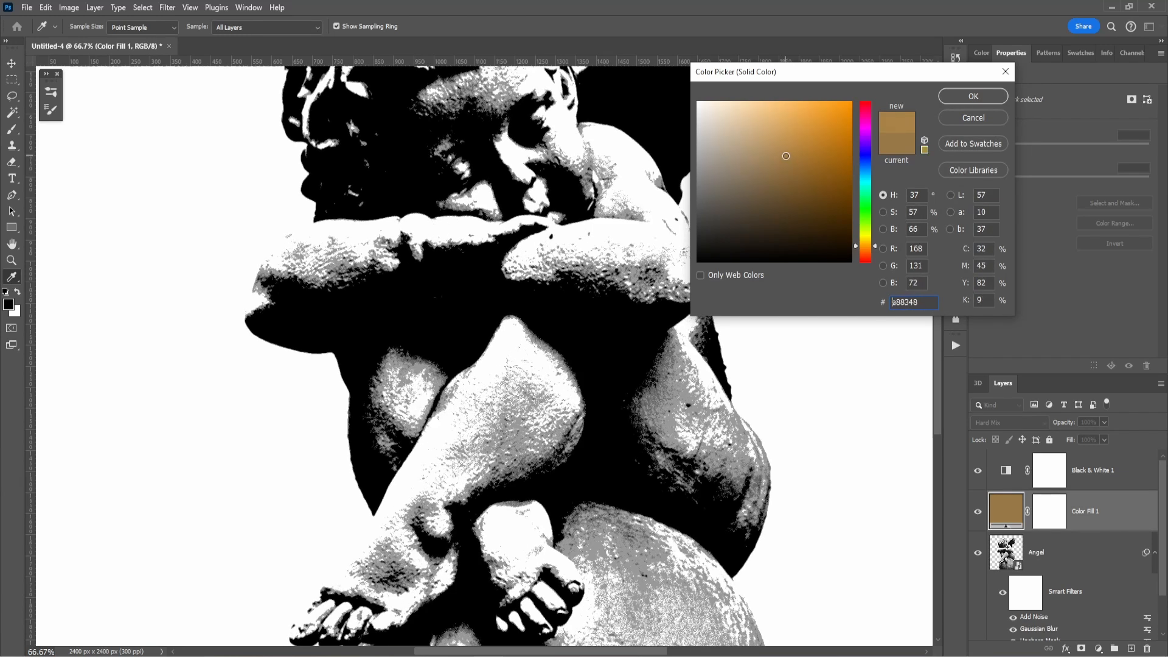
{"action": "left_click", "coordinate": [795, 172]}
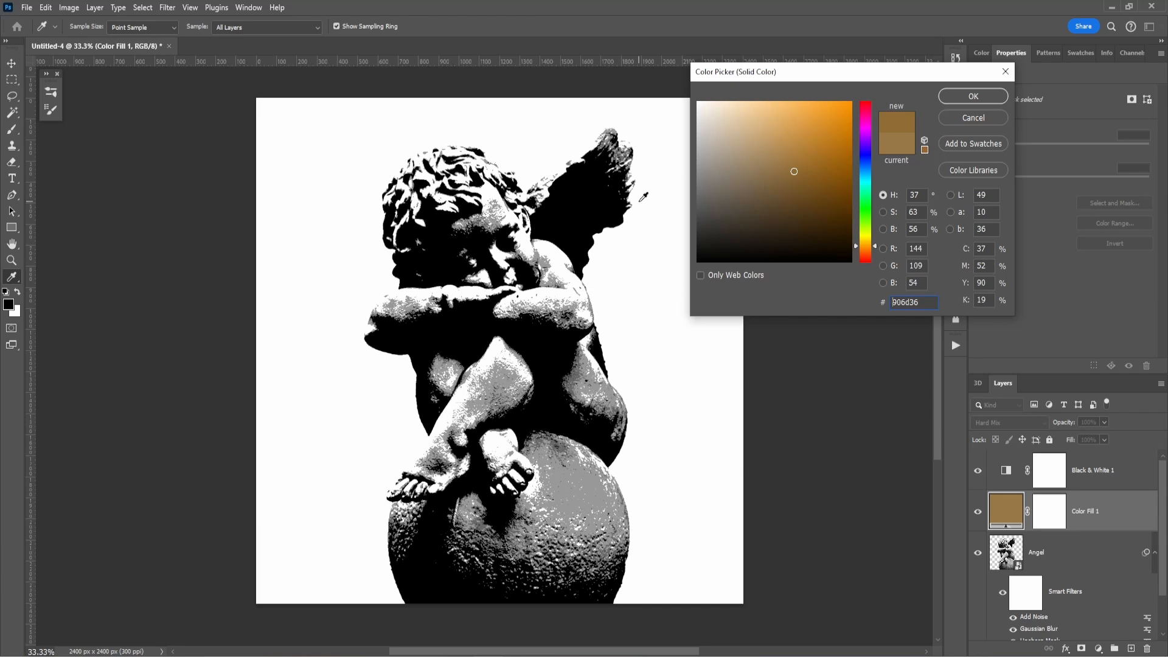
{"action": "left_click", "coordinate": [972, 97]}
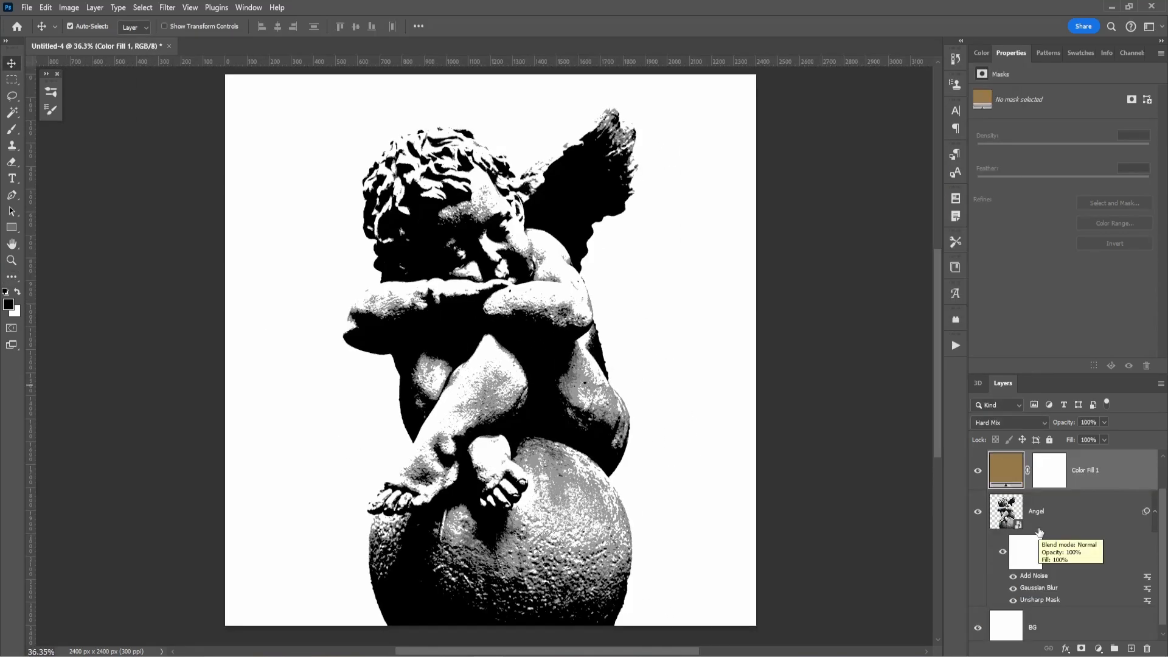
{"action": "mouse_move", "coordinate": [1053, 524]}
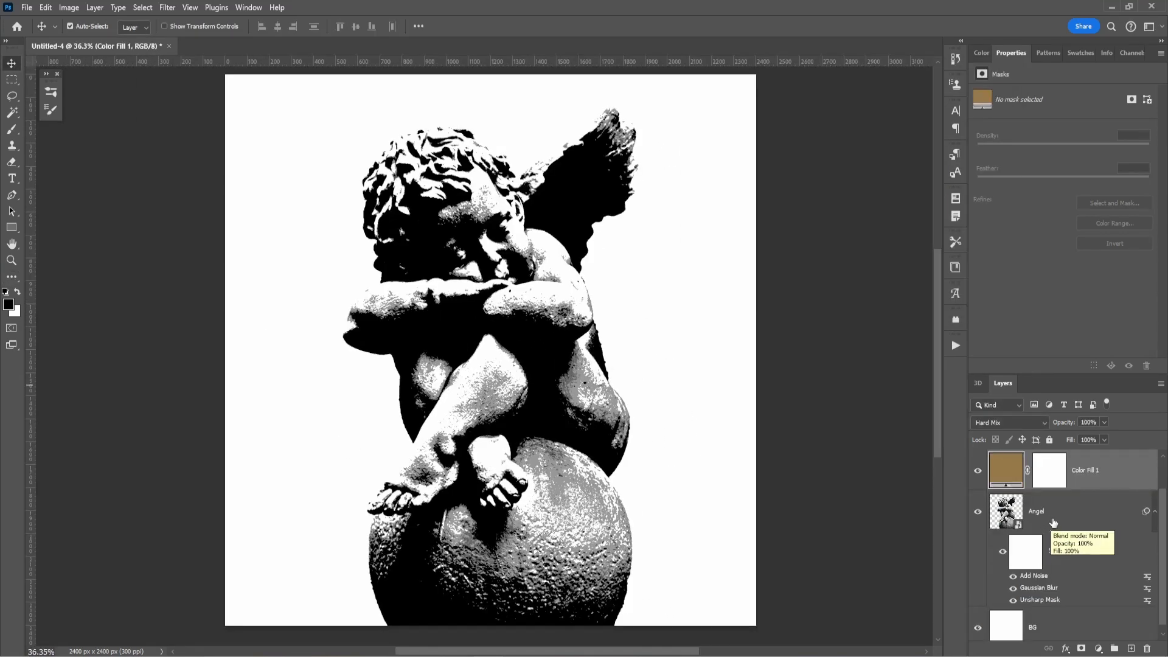
{"action": "mouse_move", "coordinate": [1041, 603]}
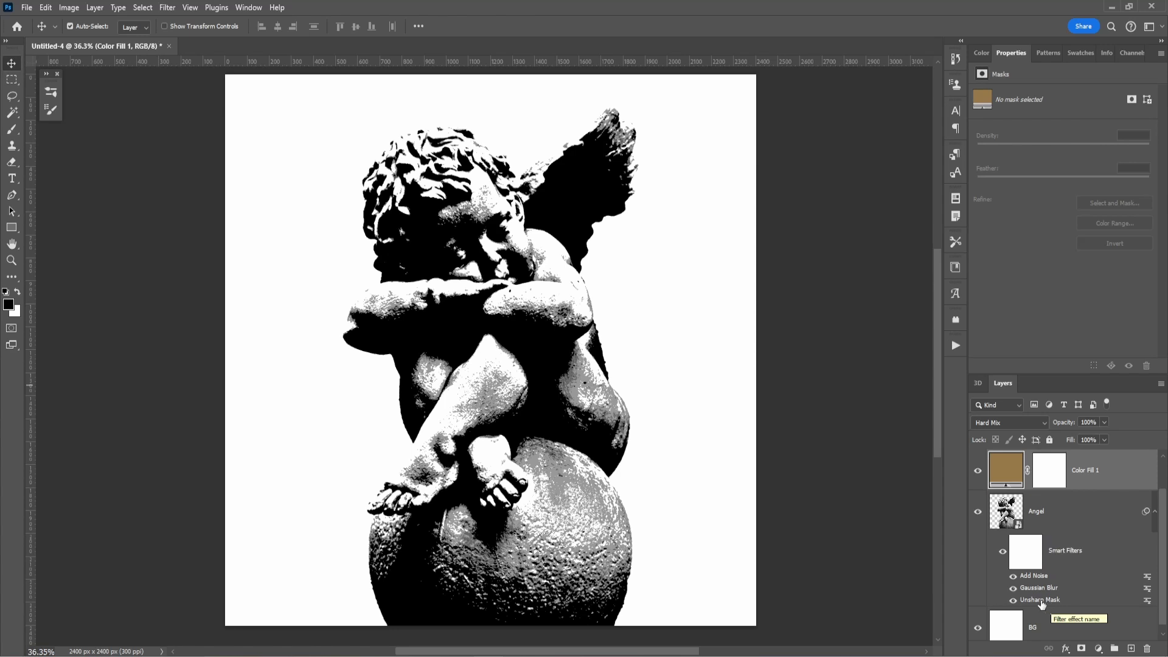
{"action": "mouse_move", "coordinate": [1034, 588]}
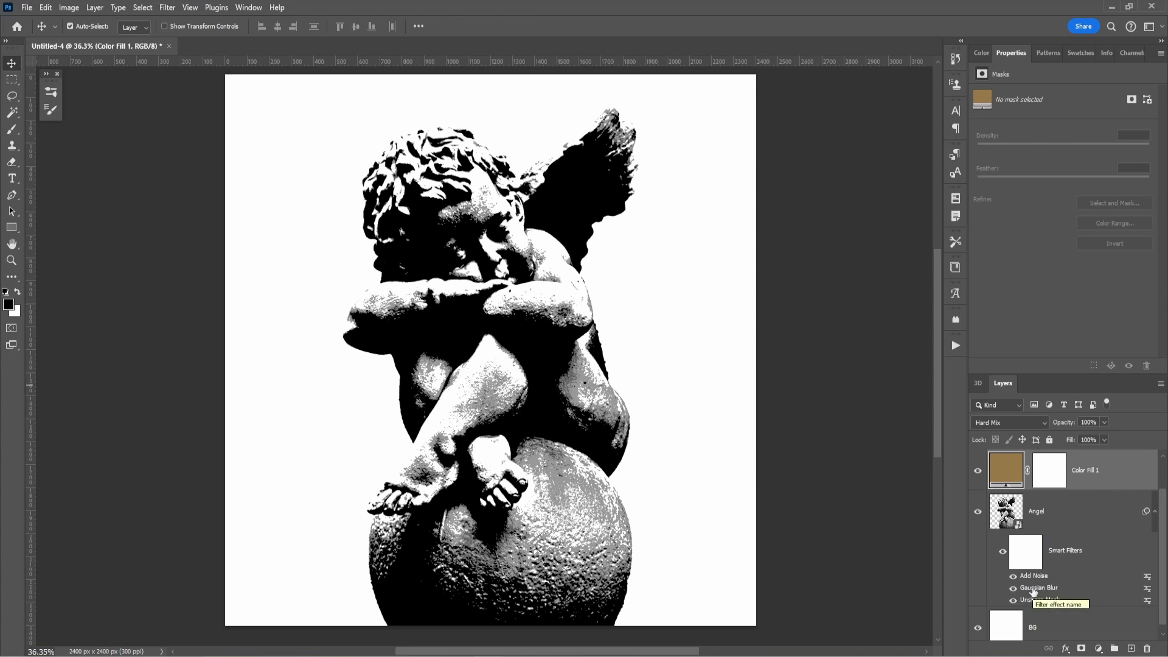
Step: Reopen the Angel layer's Unsharp Mask and lower its Amount and Radius
{"action": "left_click", "coordinate": [1036, 511]}
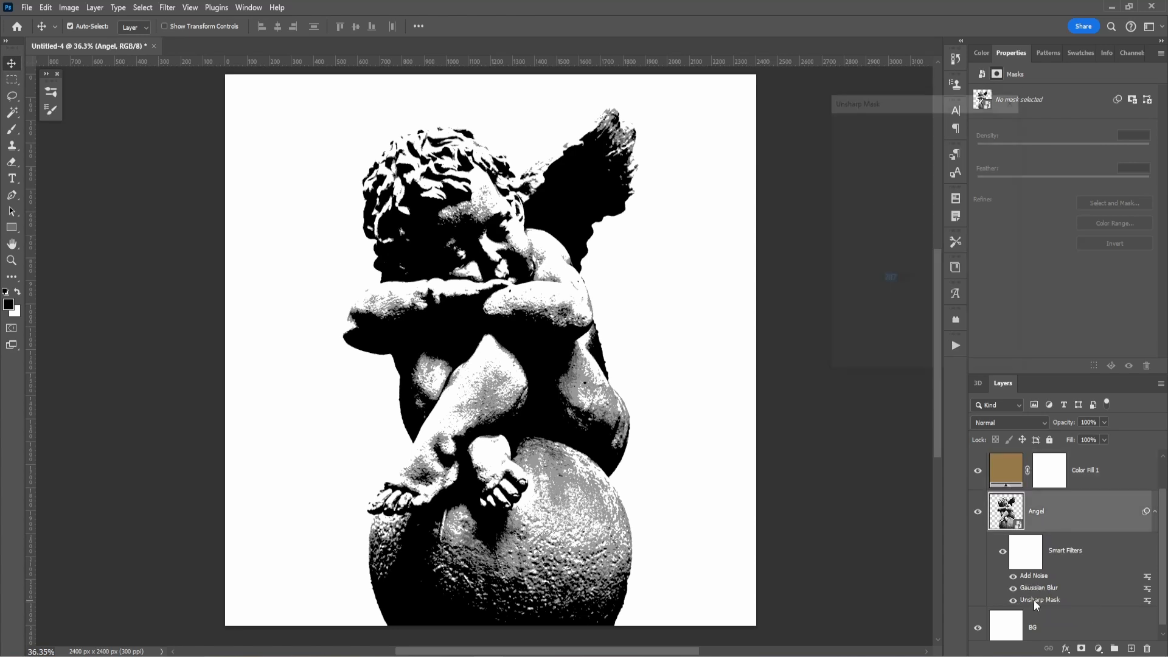
{"action": "double_click", "coordinate": [1039, 600]}
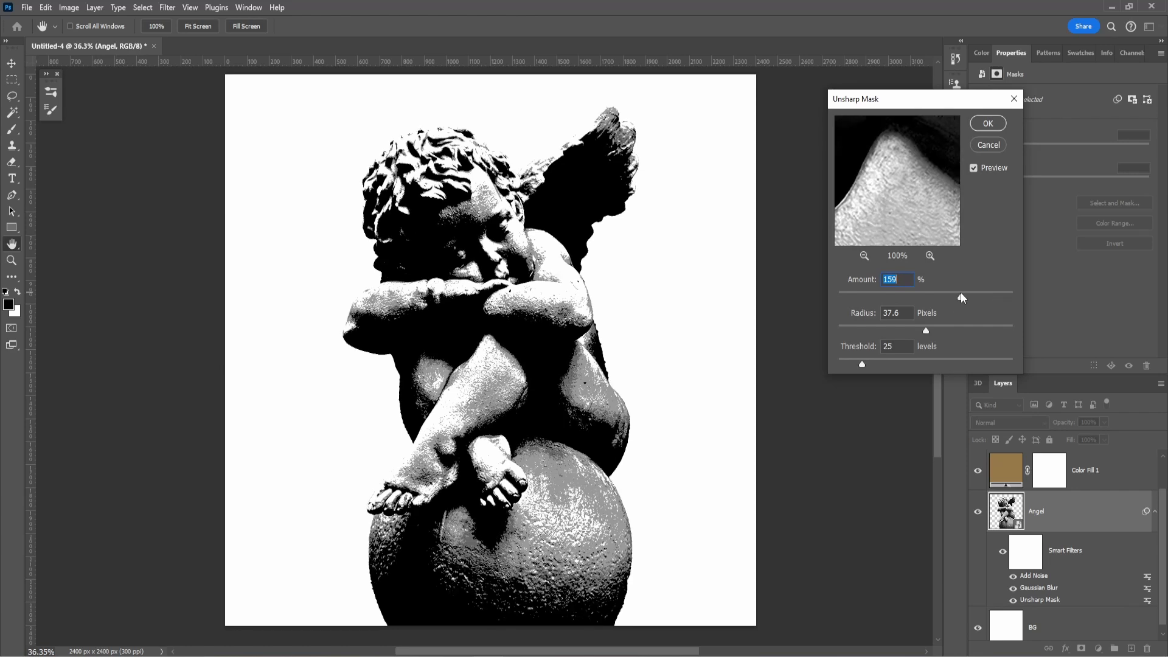
{"action": "left_click", "coordinate": [987, 122]}
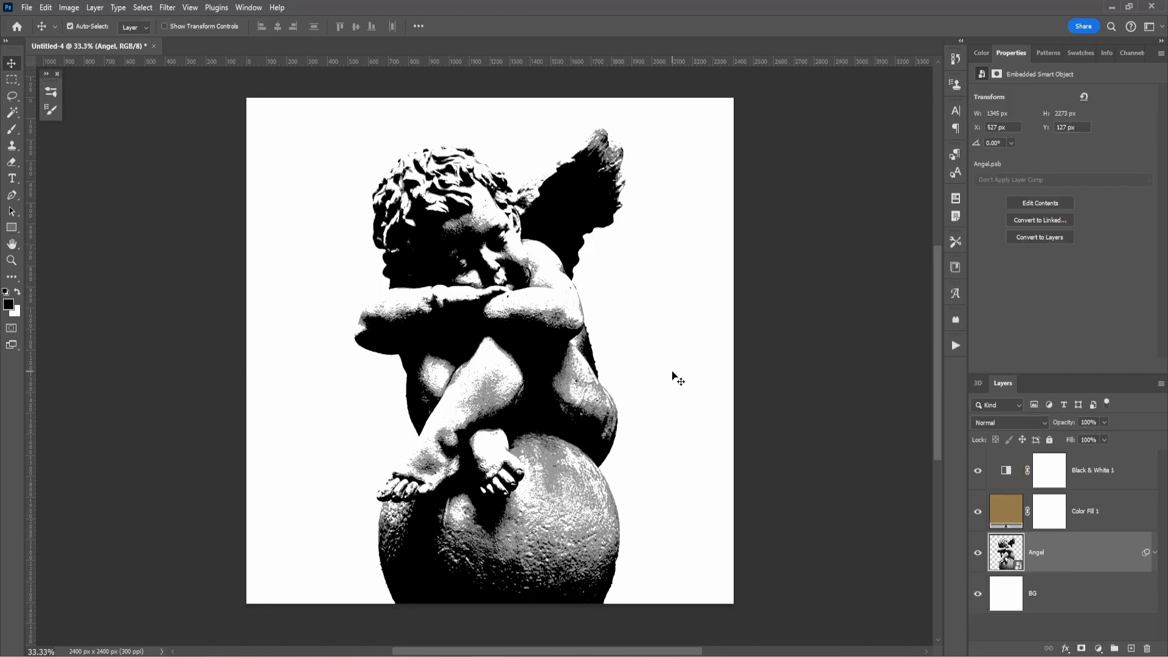
{"action": "mouse_move", "coordinate": [585, 376]}
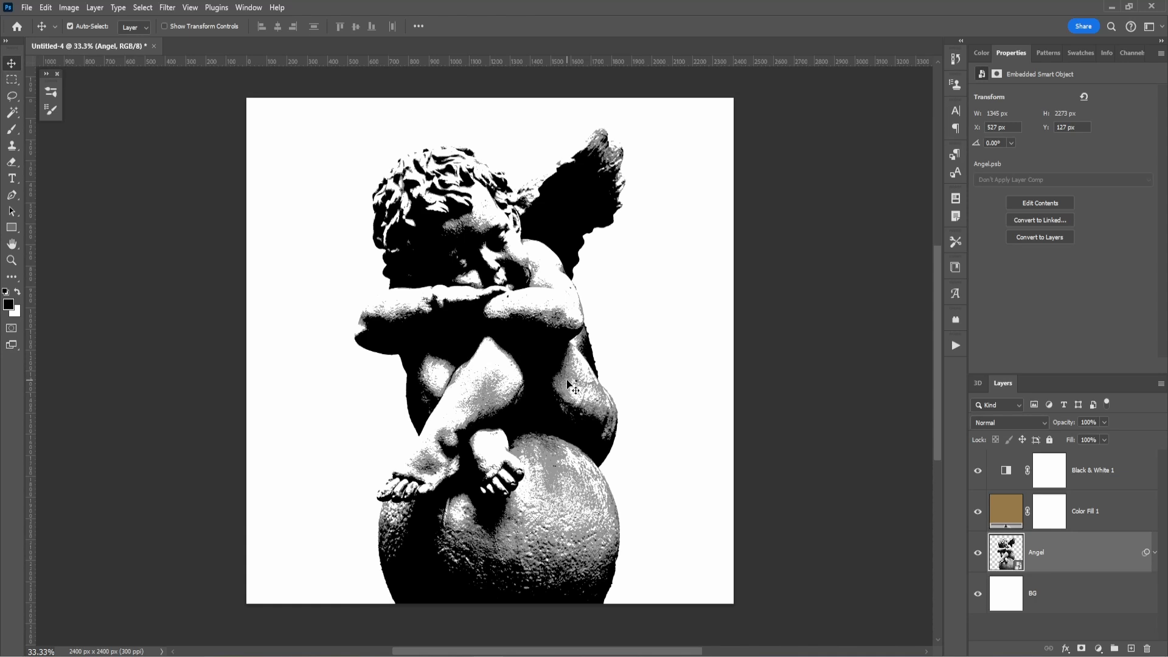
{"action": "mouse_move", "coordinate": [546, 342]}
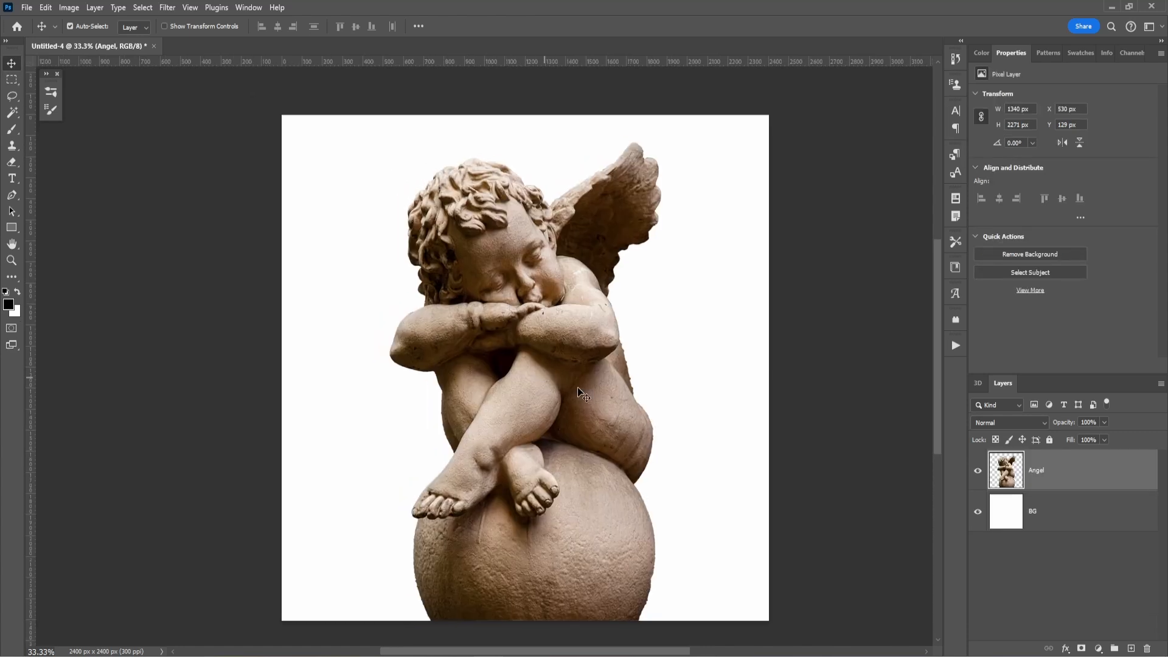
{"action": "mouse_move", "coordinate": [1076, 639]}
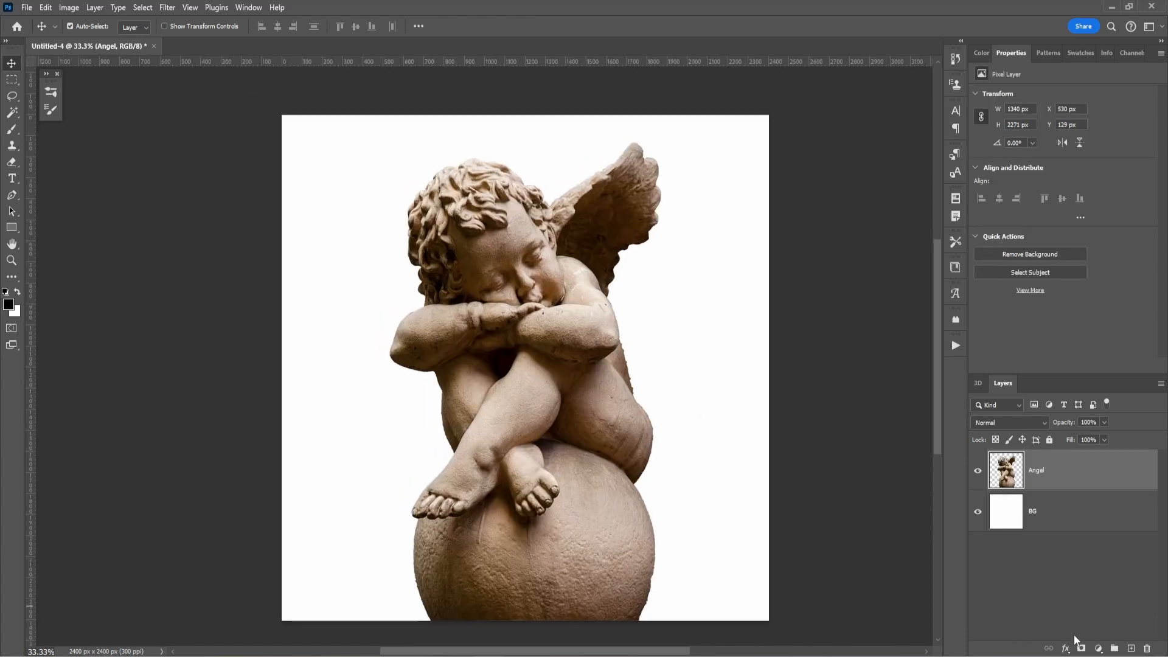
Step: Add Black & White and Posterize adjustment layers, posterizing to 4 levels
{"action": "left_click", "coordinate": [1080, 648]}
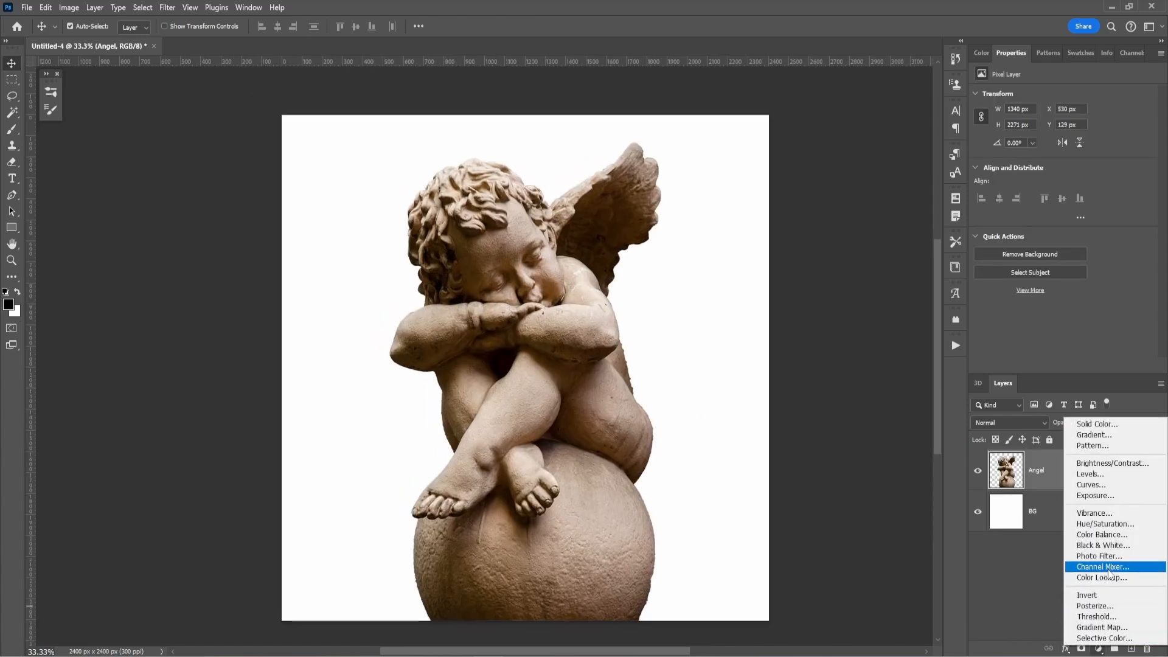
{"action": "left_click", "coordinate": [1103, 545]}
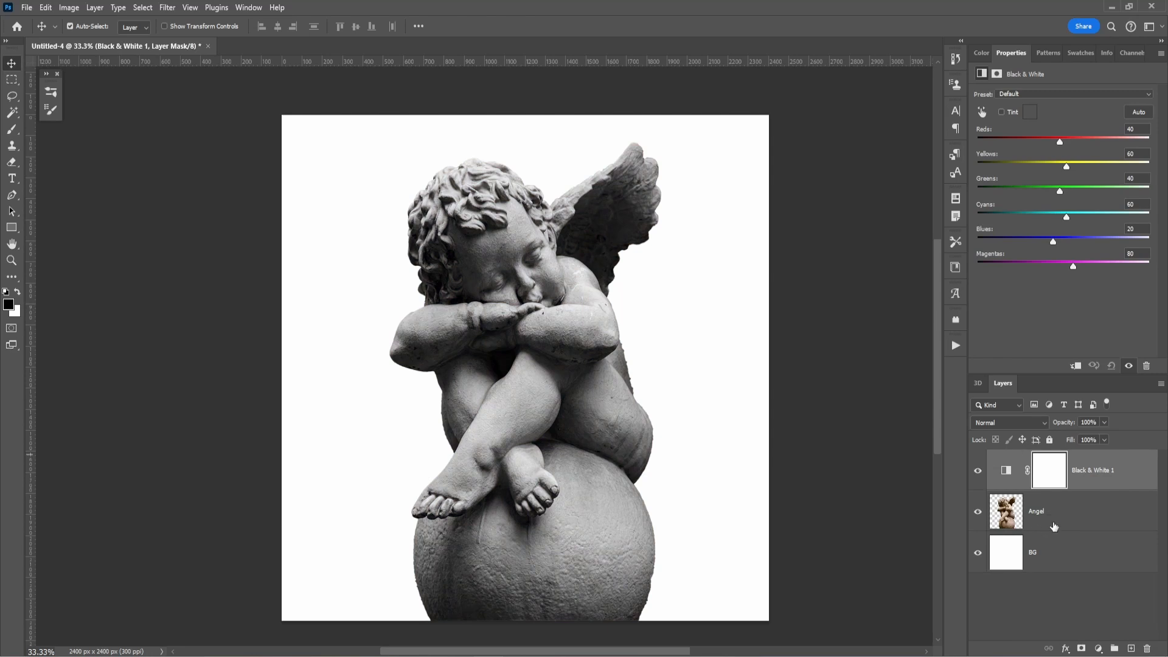
{"action": "mouse_move", "coordinate": [1088, 629]}
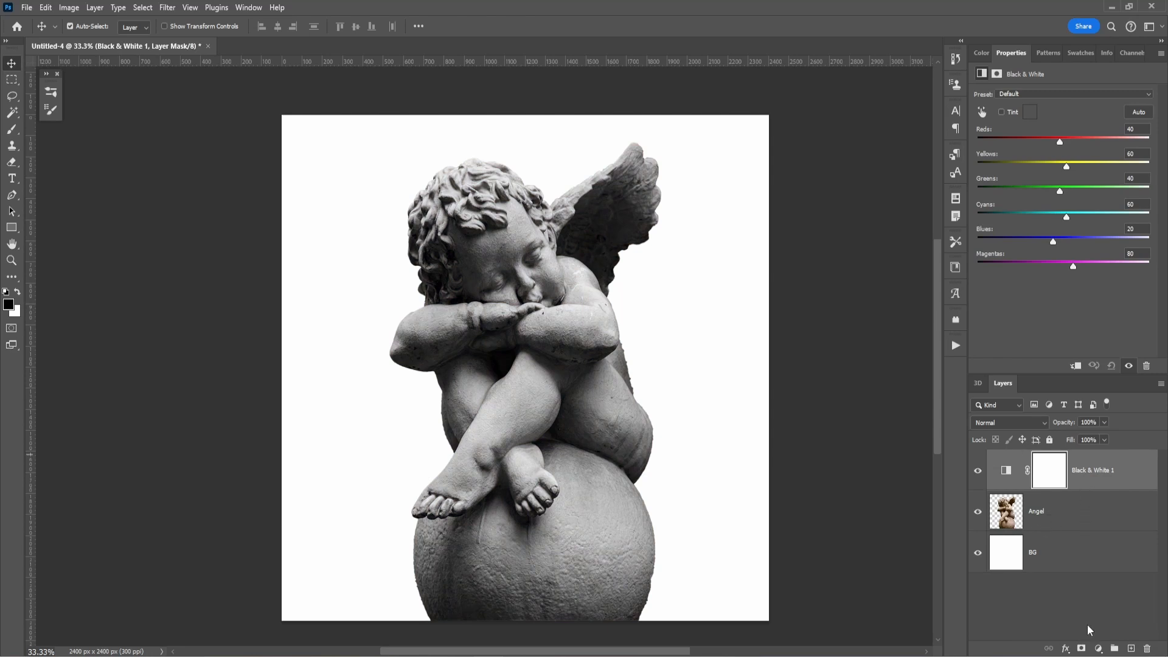
{"action": "left_click", "coordinate": [1080, 647]}
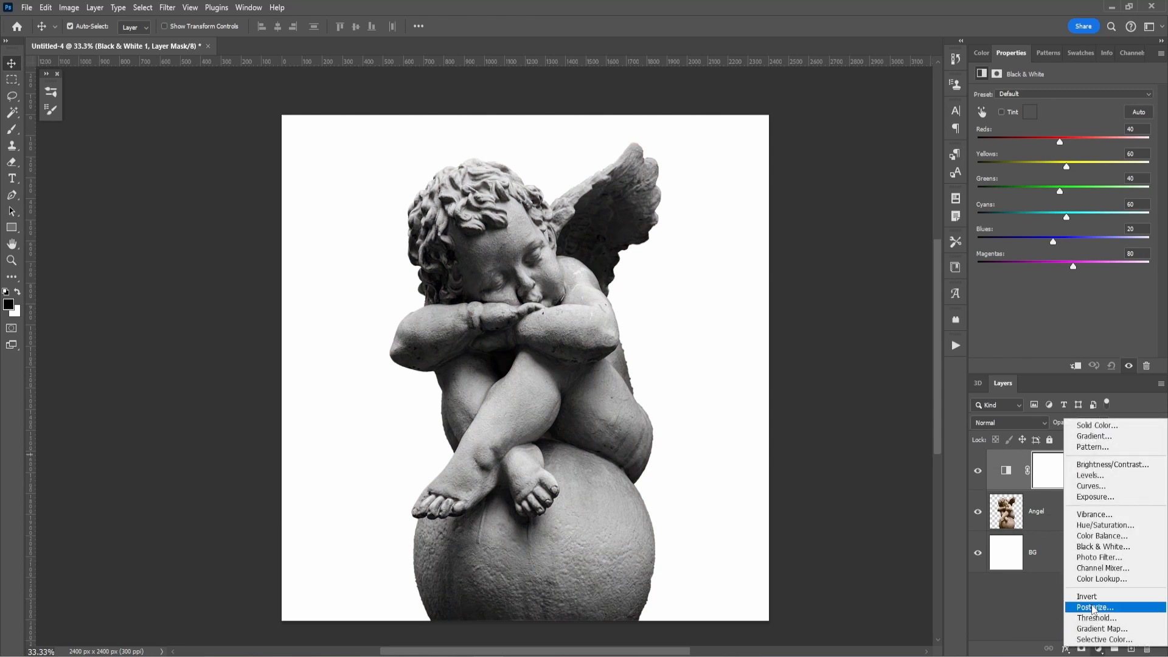
{"action": "left_click", "coordinate": [1094, 606]}
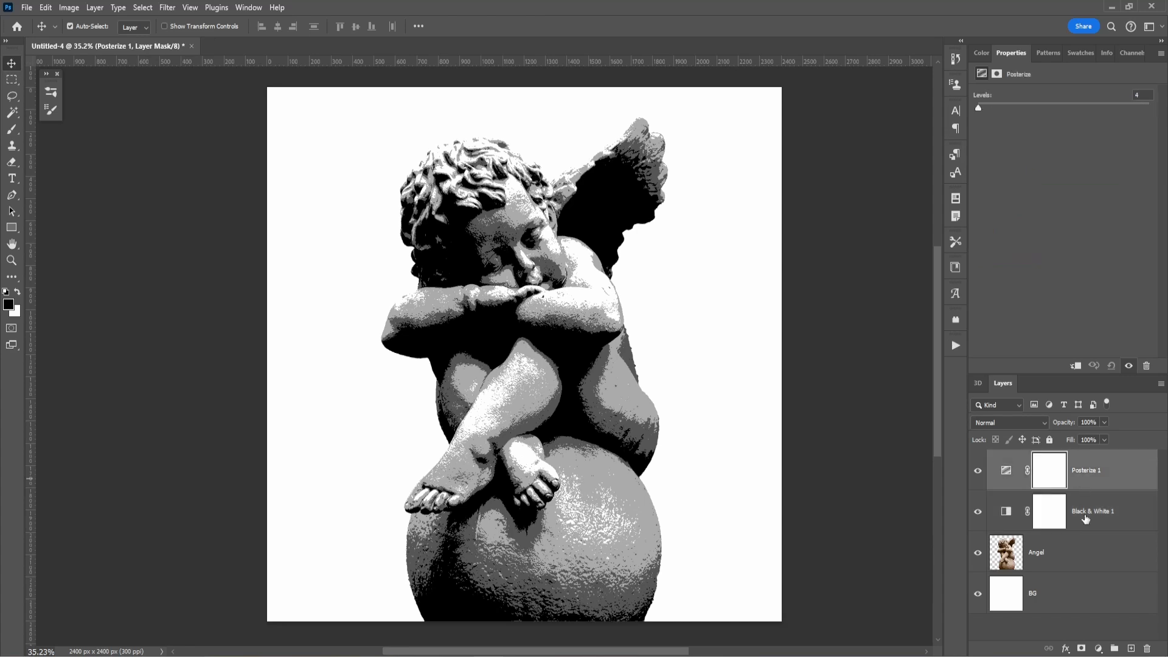
Step: Create new Layer 1 beneath Posterize and fill it with solid black
{"action": "left_click", "coordinate": [1098, 647]}
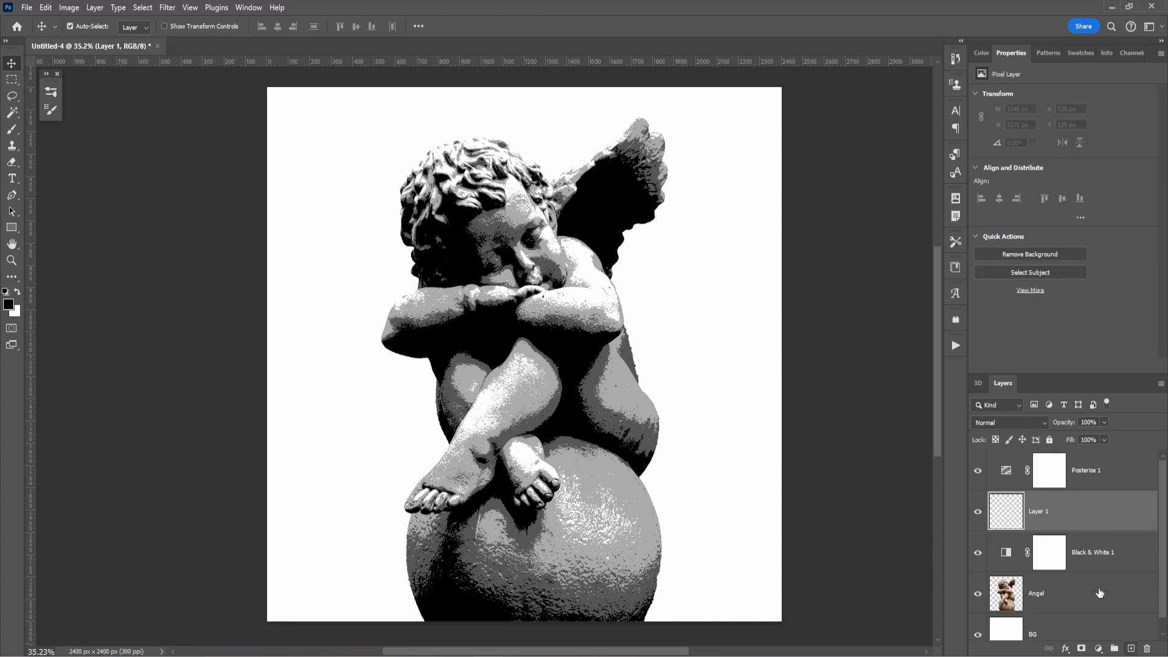
{"action": "left_click", "coordinate": [1006, 511]}
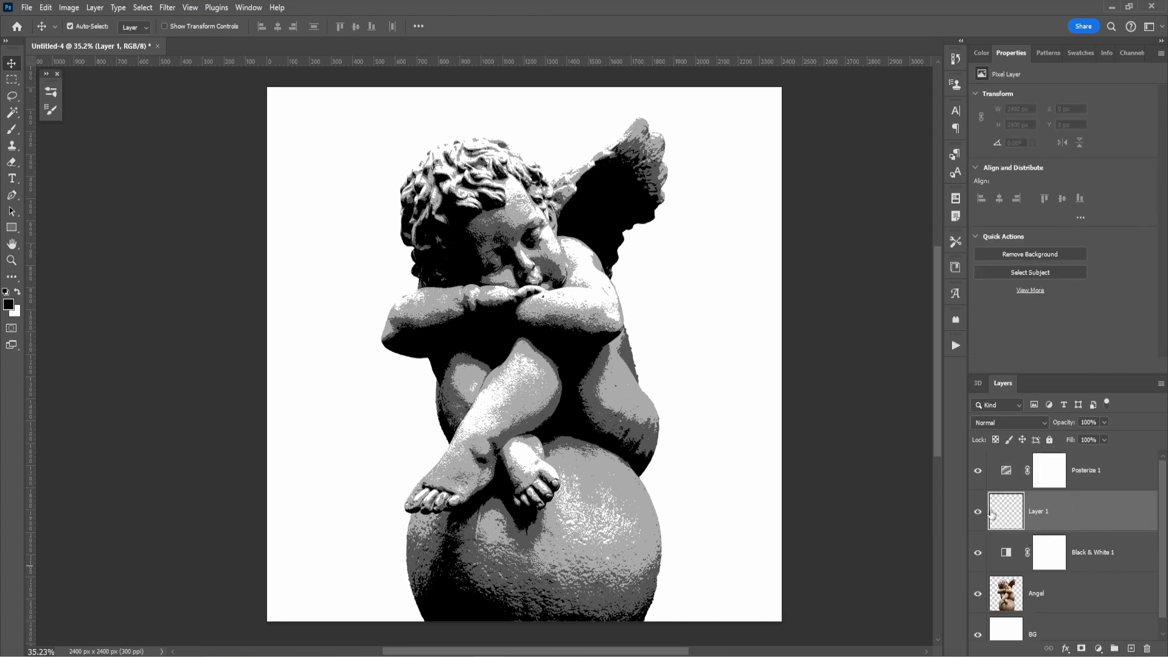
{"action": "mouse_move", "coordinate": [1007, 512]}
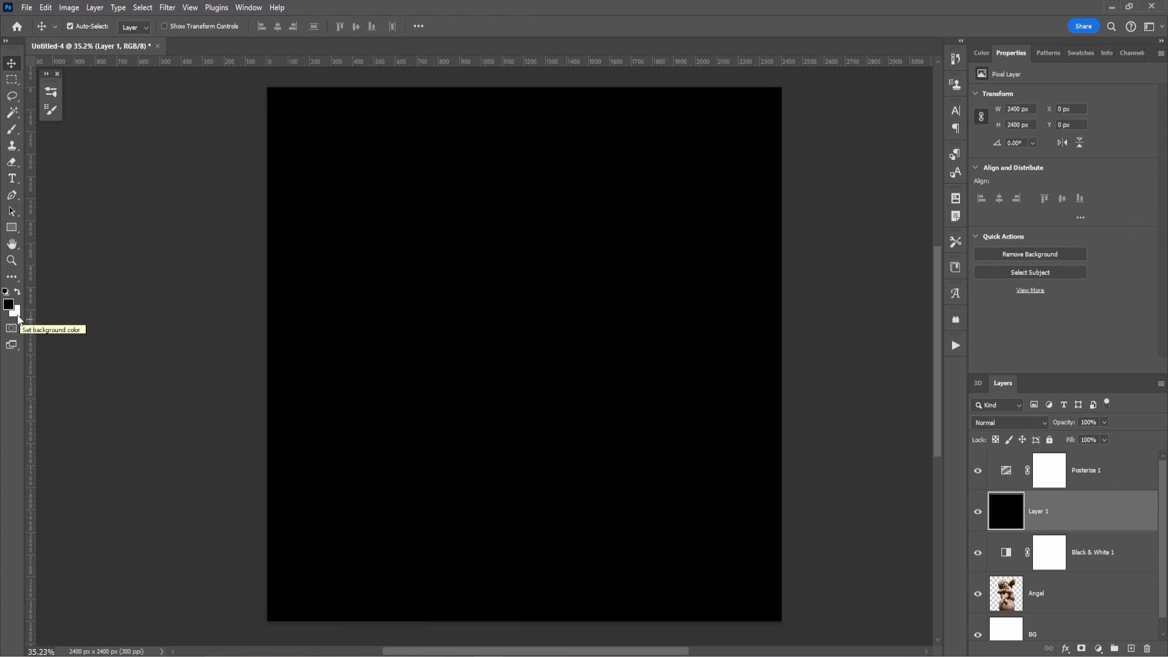
{"action": "mouse_move", "coordinate": [43, 324]}
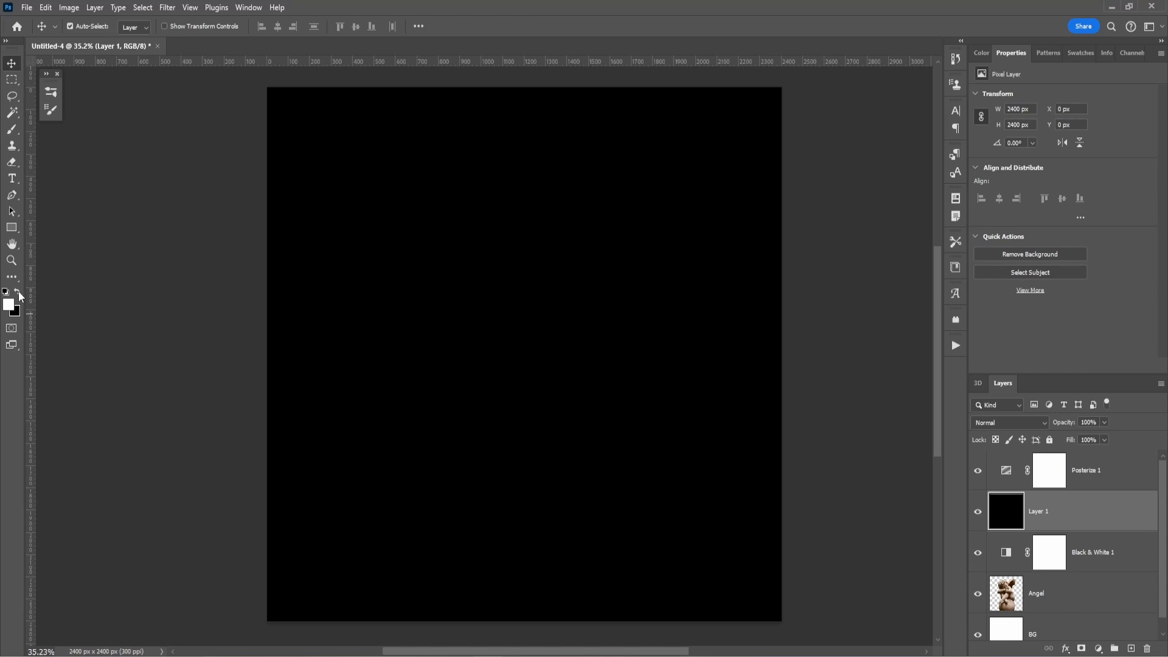
{"action": "mouse_move", "coordinate": [487, 480]}
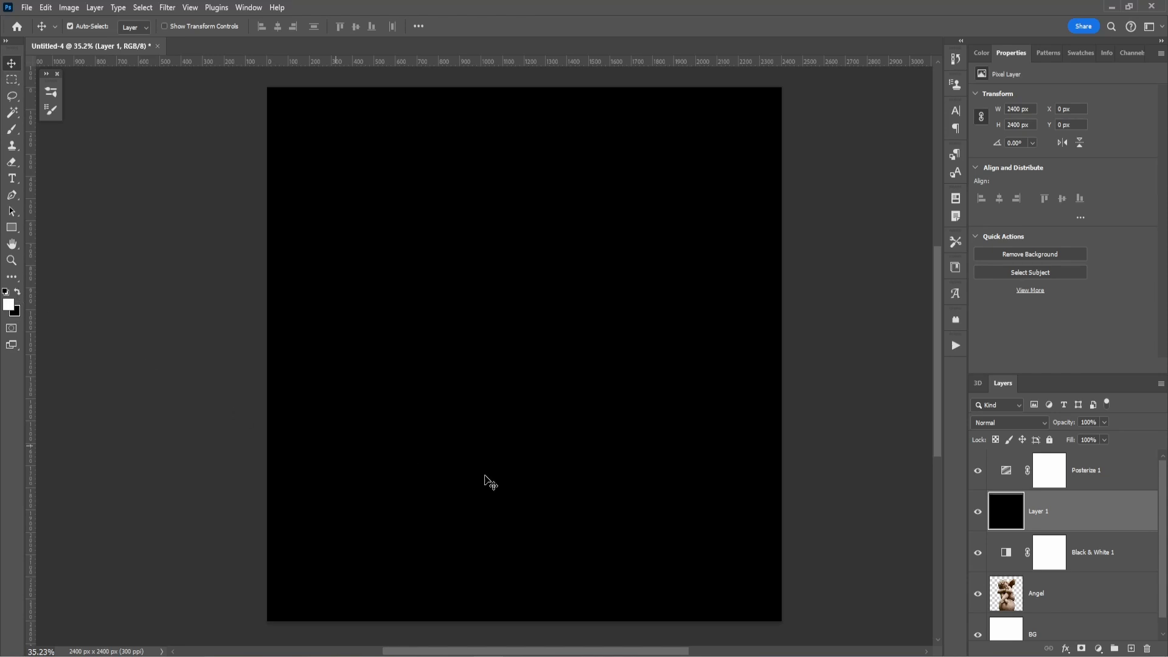
{"action": "left_click", "coordinate": [167, 7]}
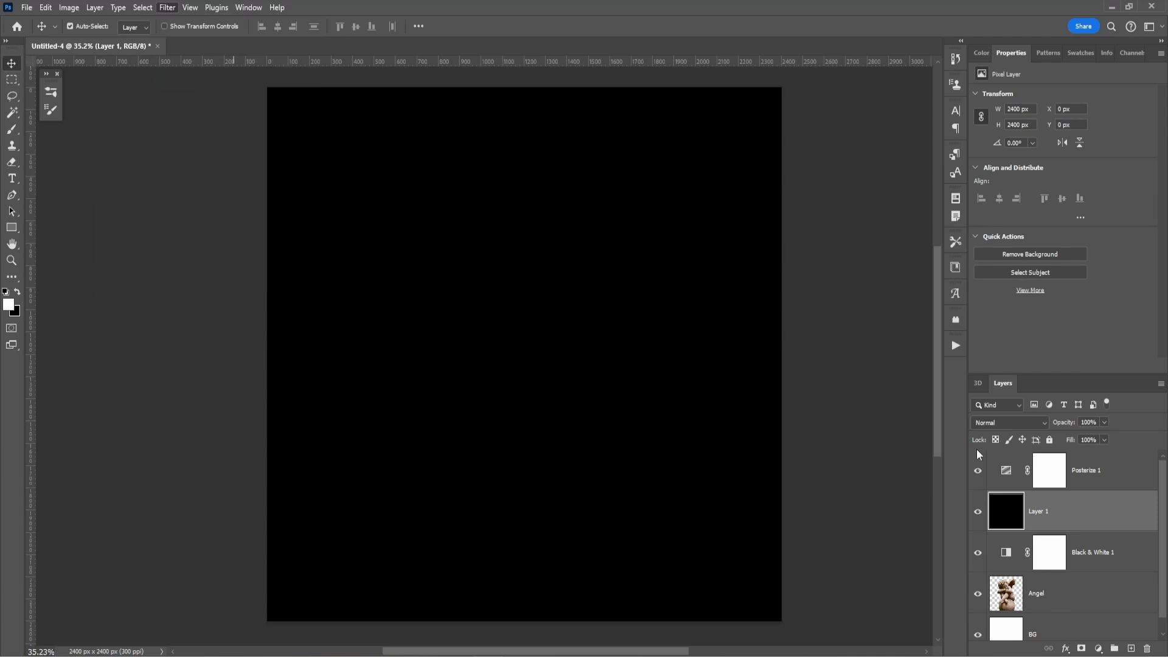
Step: Apply Filter Gallery Sketch > Reticulation with Density 20, Foreground and Background Level 0
{"action": "left_click", "coordinate": [167, 8]}
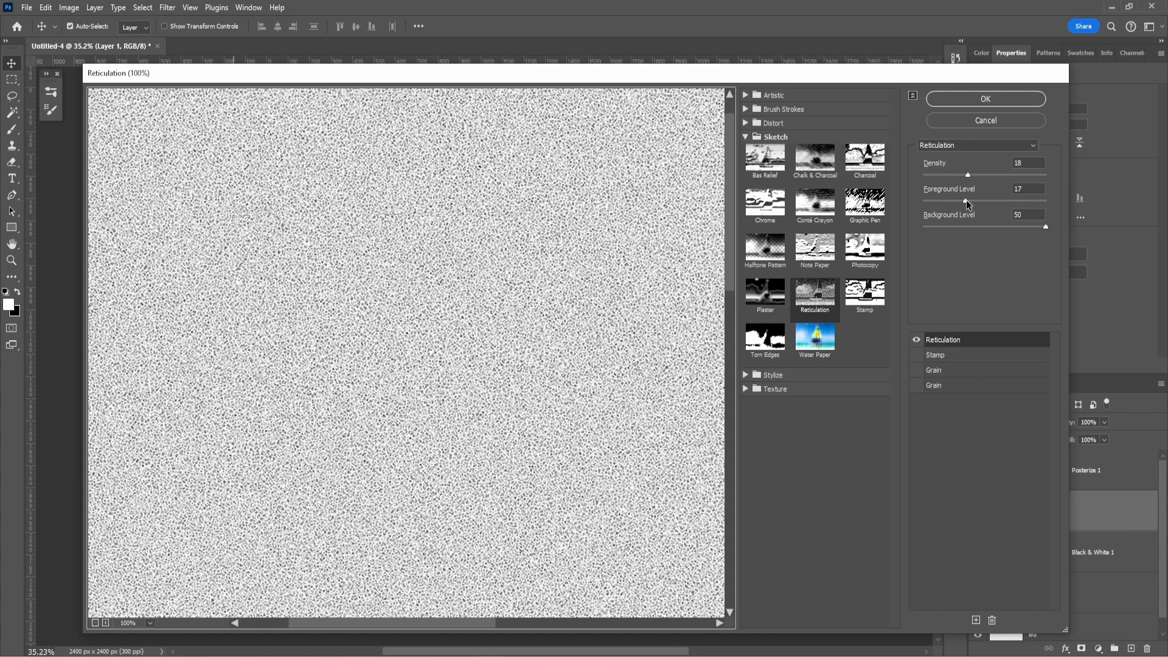
{"action": "triple_click", "coordinate": [1028, 189]}
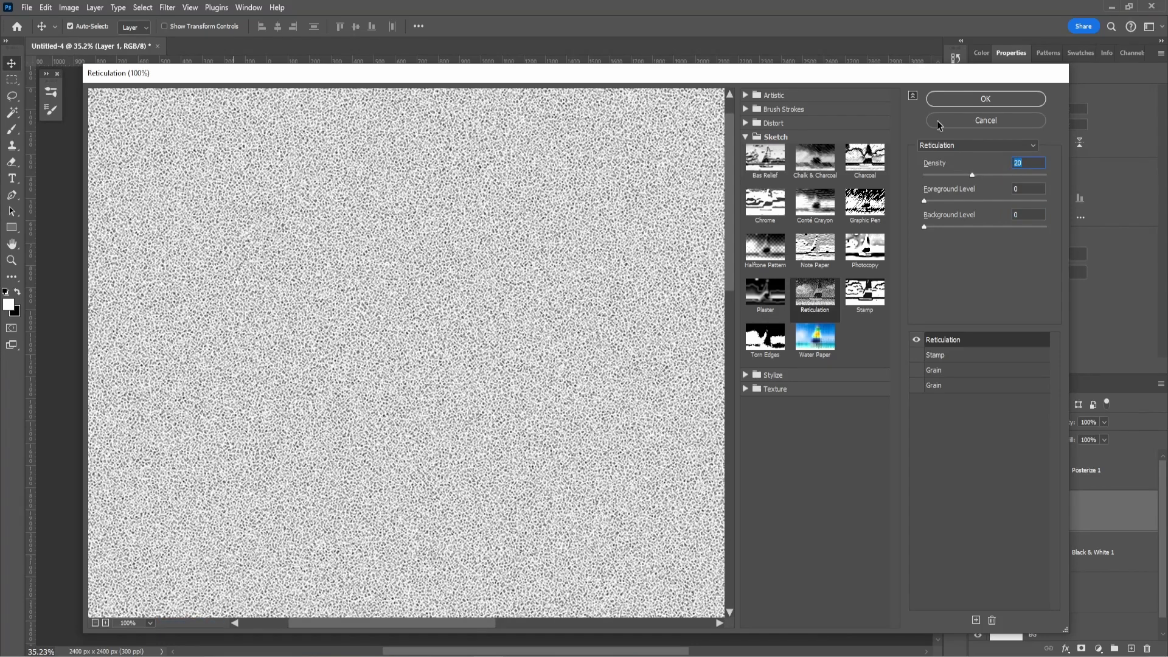
{"action": "left_click", "coordinate": [984, 99]}
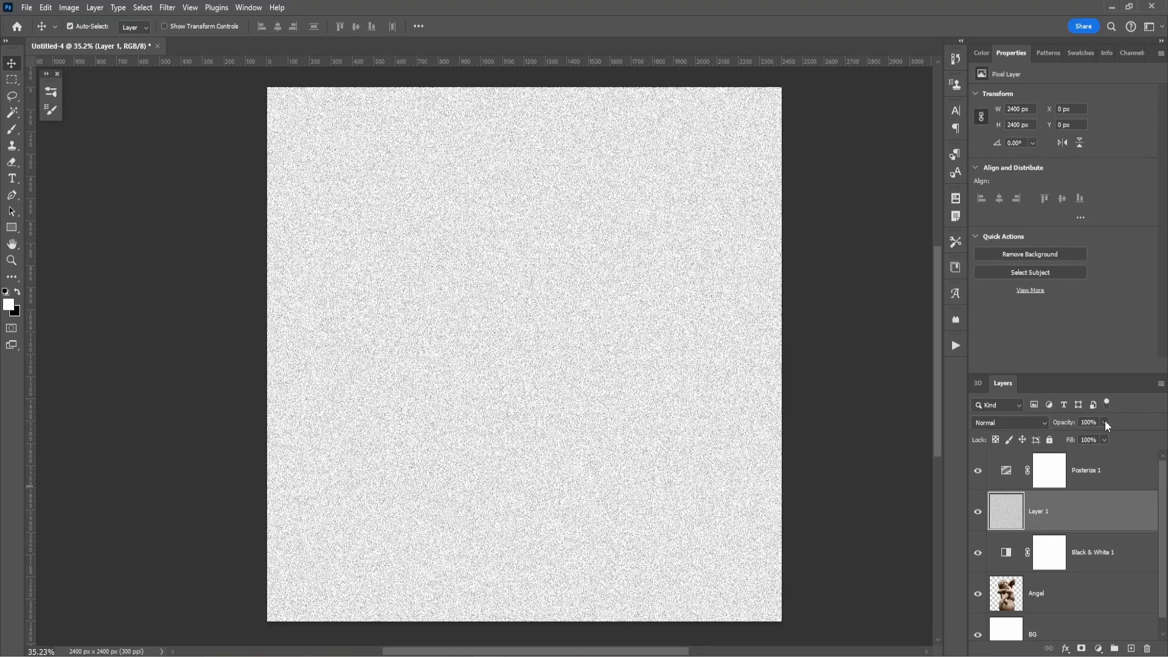
{"action": "mouse_move", "coordinate": [1106, 423]}
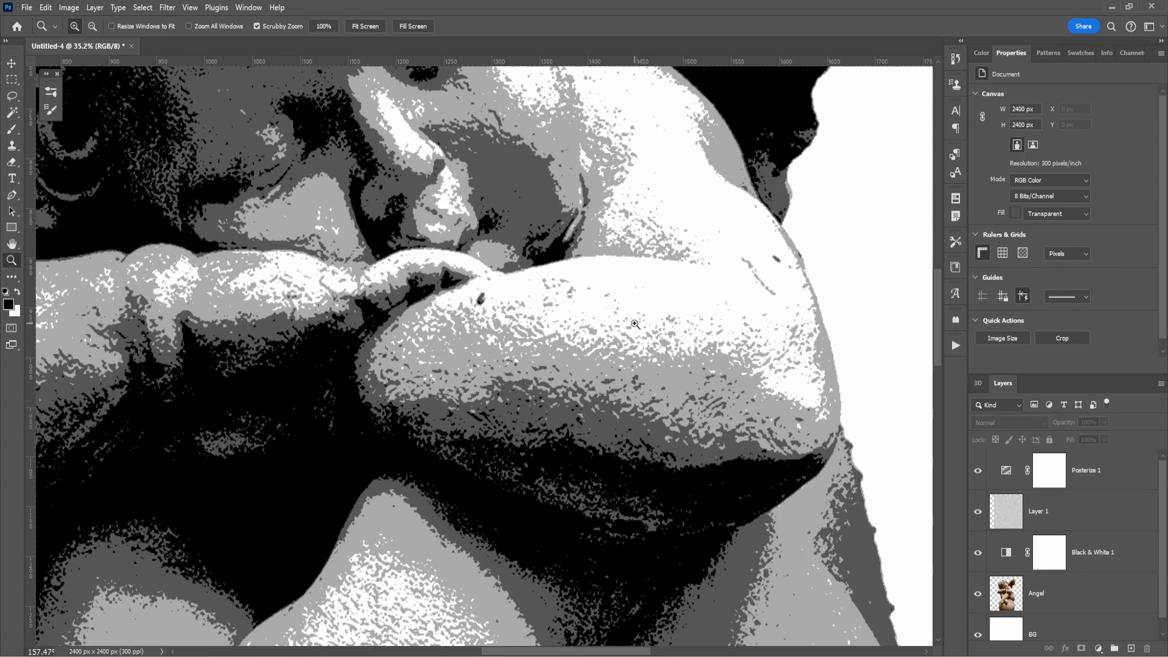
Step: Lower Layer 1 to 8% opacity and zoom out to check the subtle grain over the angel
{"action": "left_click", "coordinate": [1035, 511]}
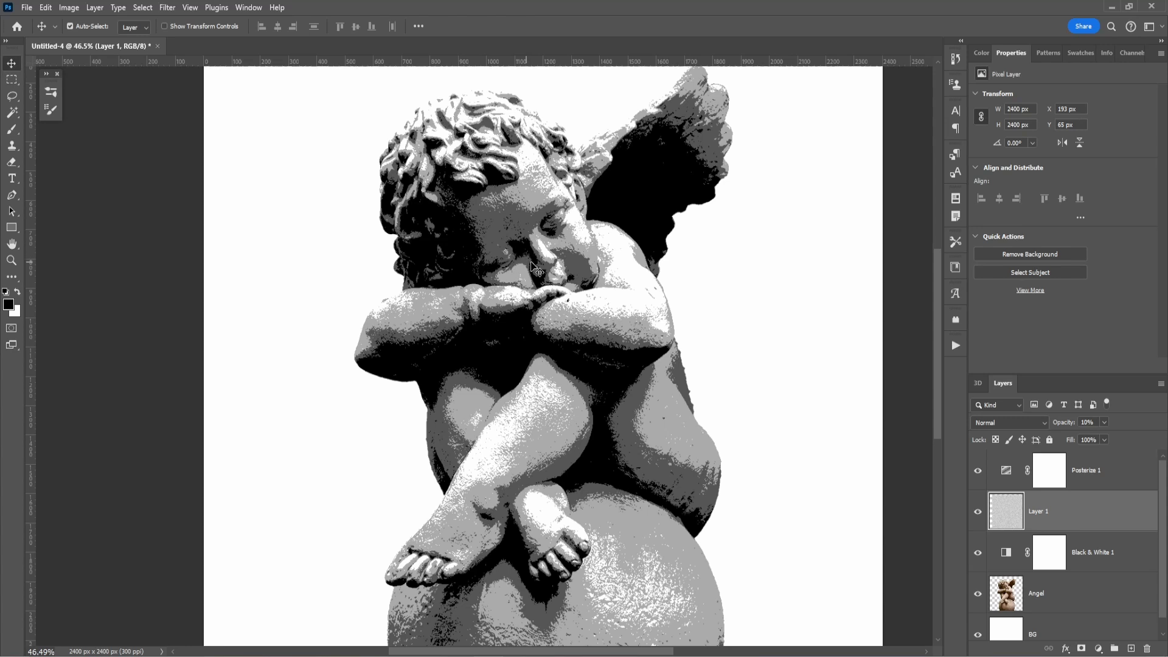
{"action": "mouse_move", "coordinate": [1080, 426]}
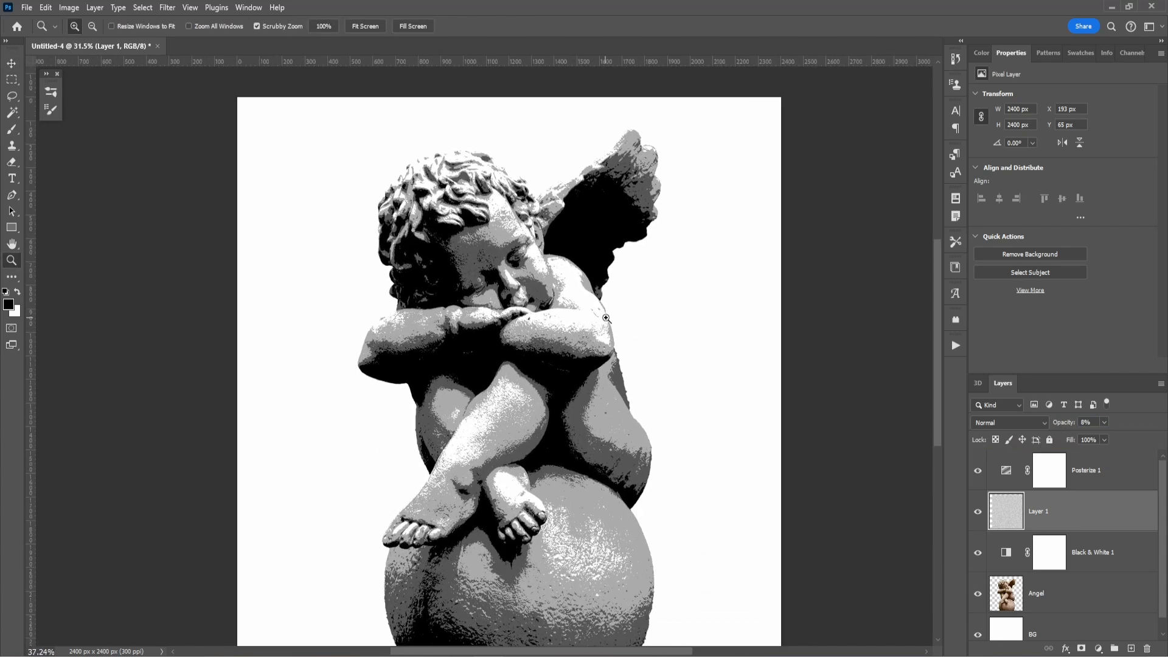
{"action": "left_click", "coordinate": [11, 64]}
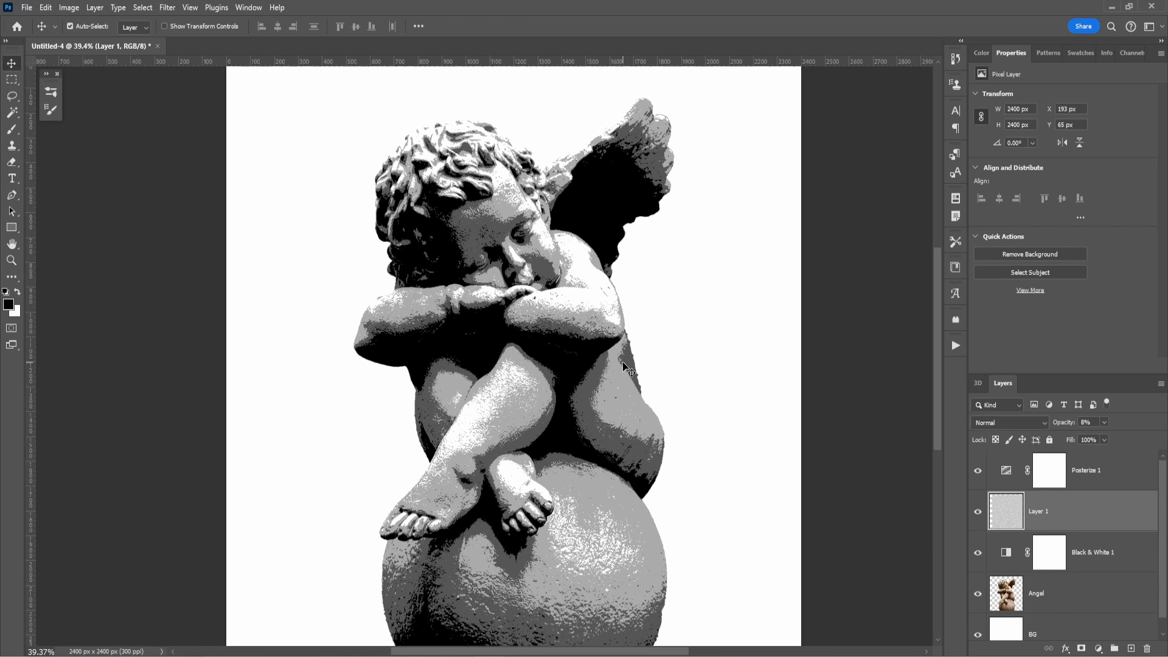
{"action": "left_click", "coordinate": [13, 260]}
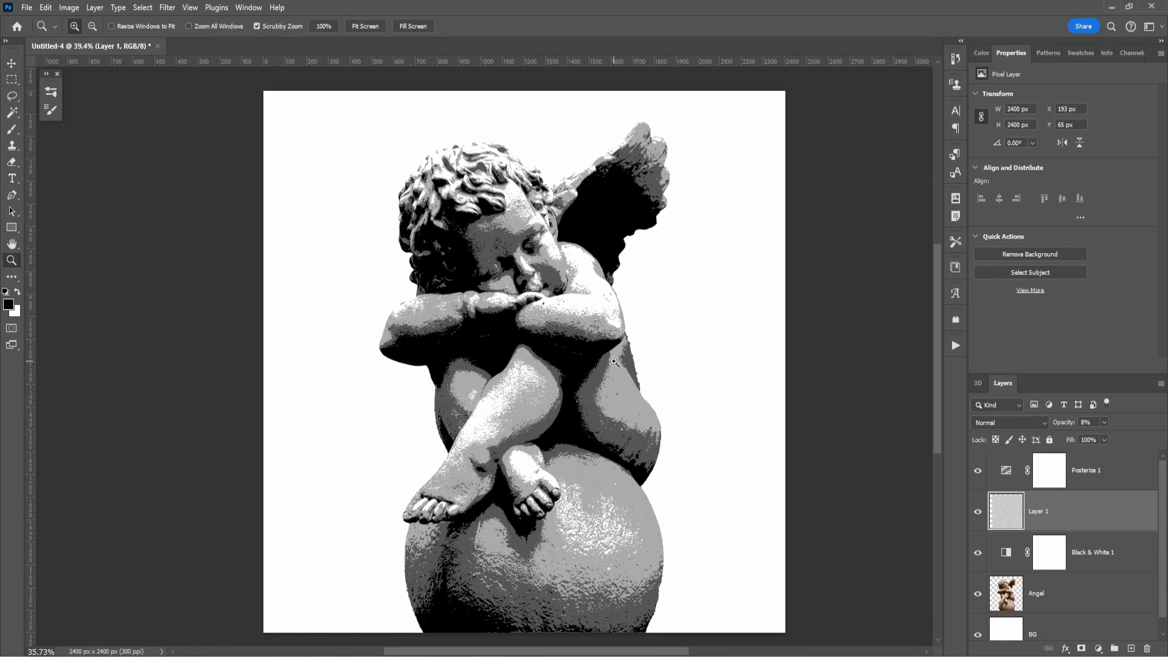
{"action": "left_click", "coordinate": [12, 63]}
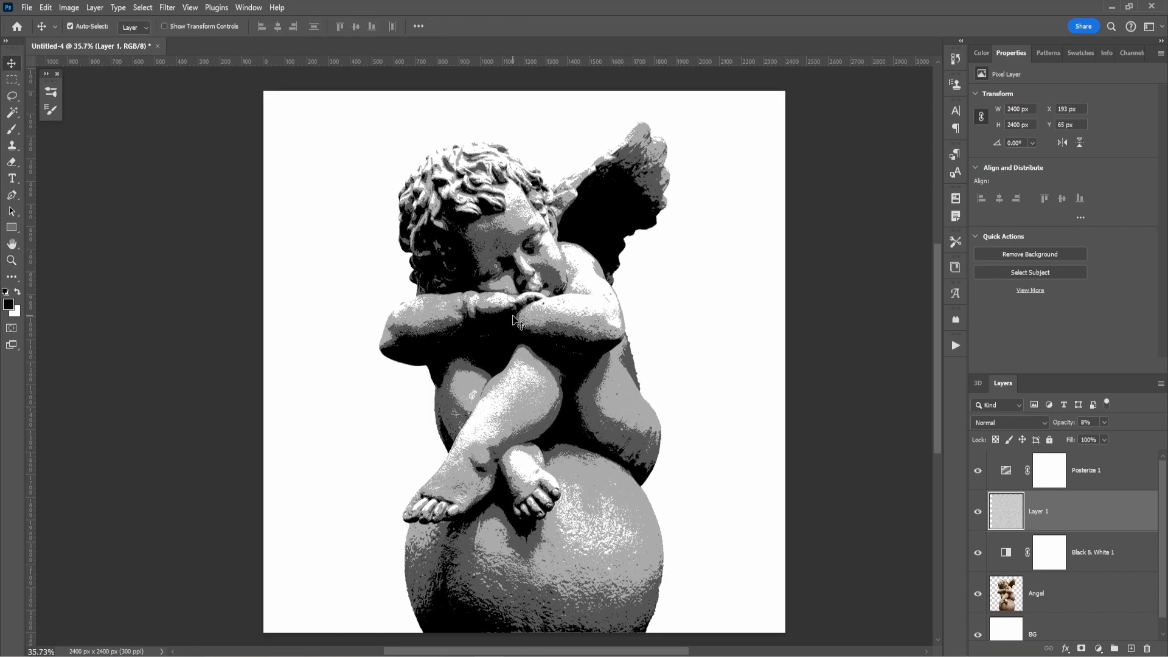